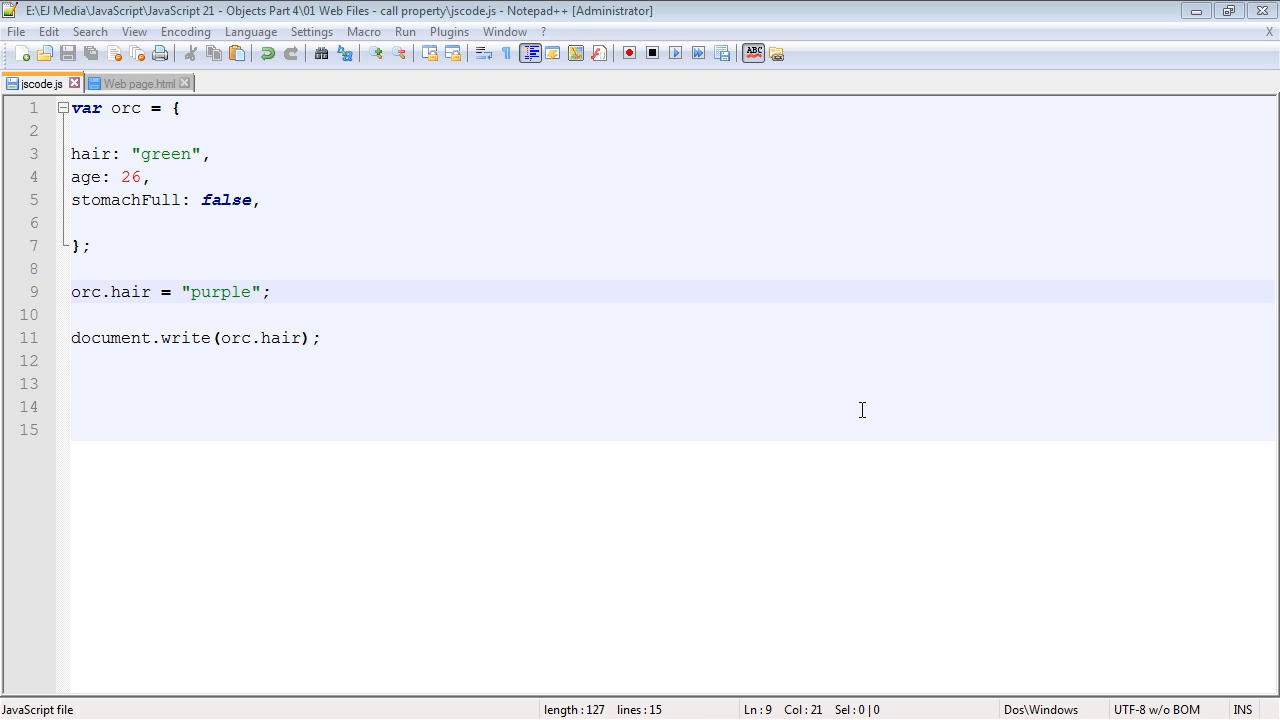
mouse_move(152, 240)
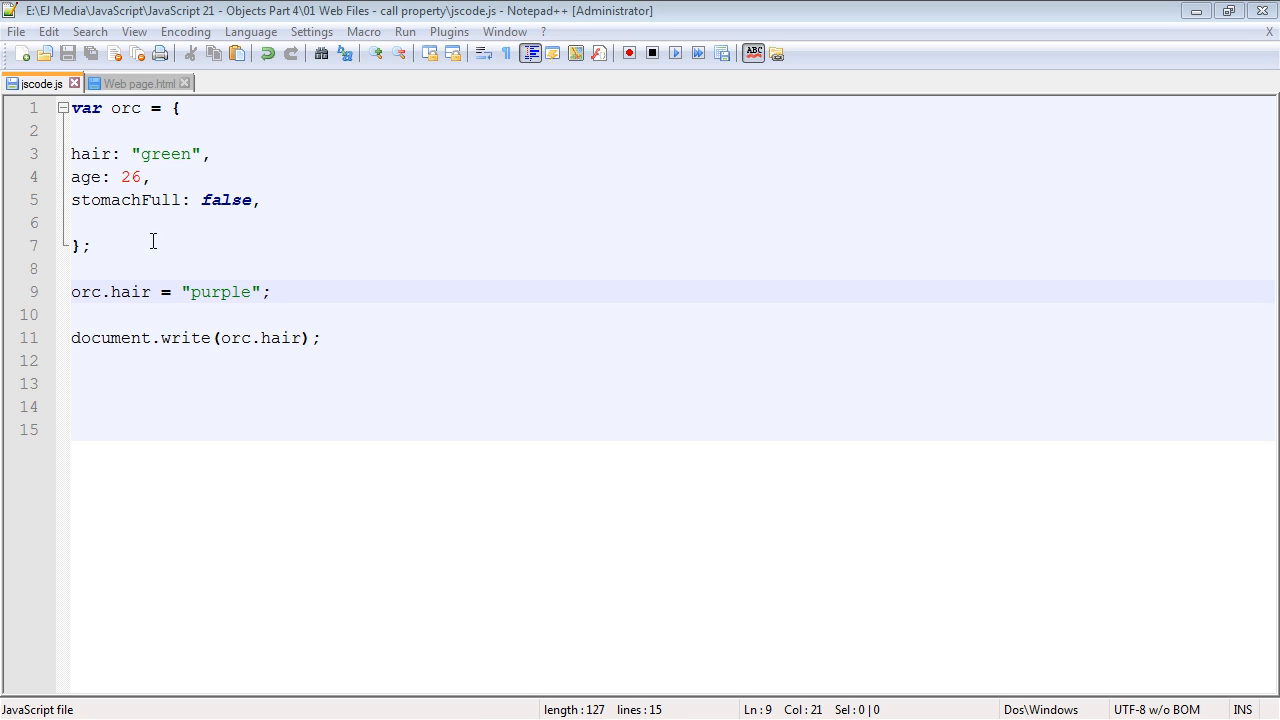
mouse_move(143, 243)
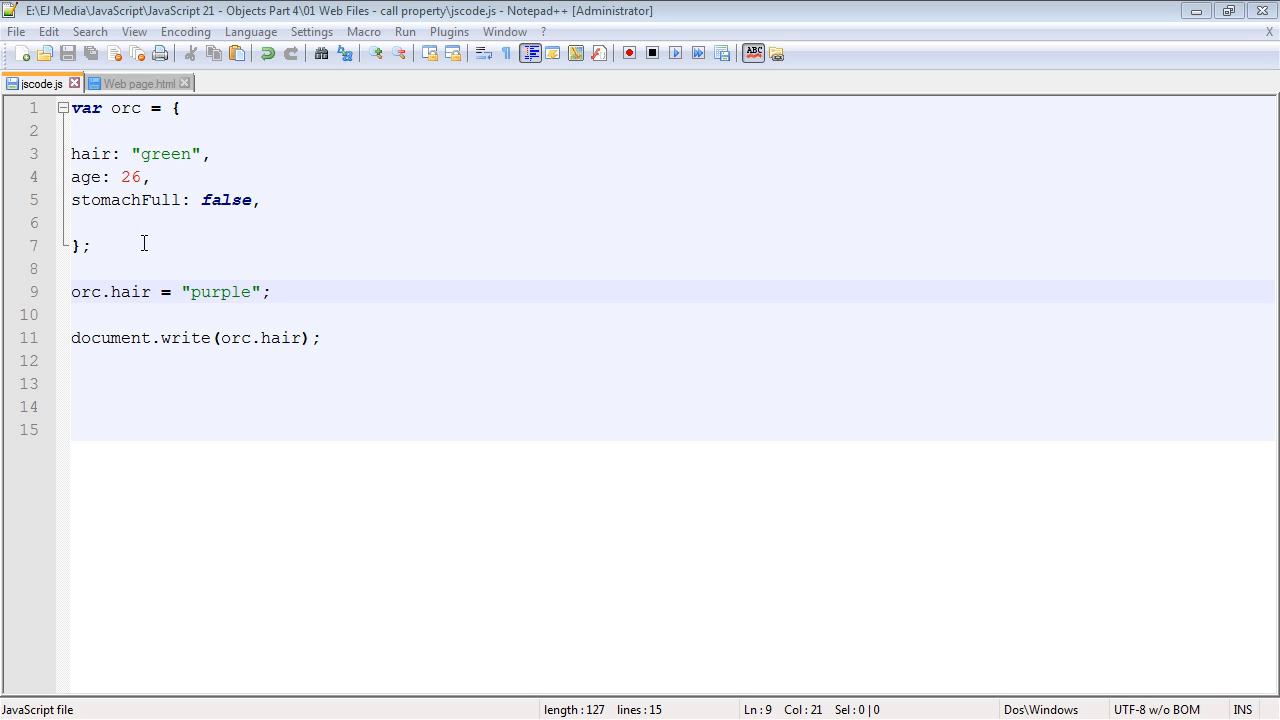
Highlight "purple" on line 9, then preview Web page.html in Chrome showing purple
left_click(146, 177)
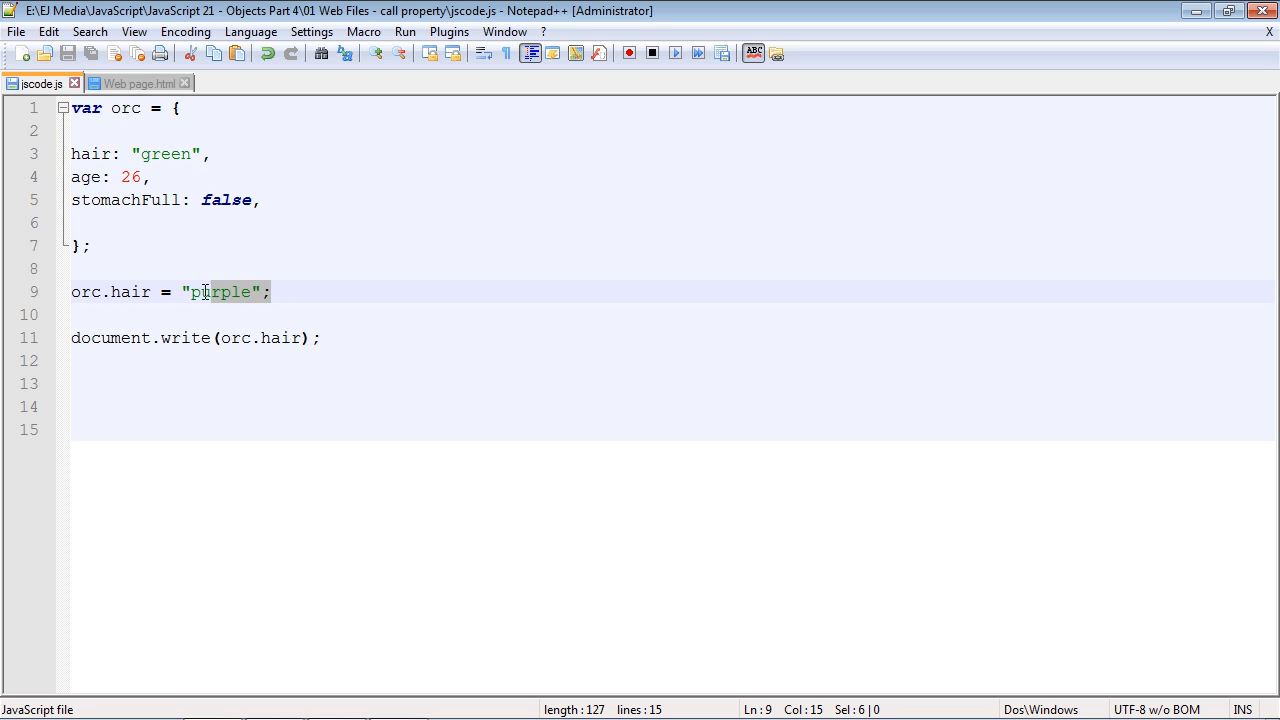
key("shift+Left")
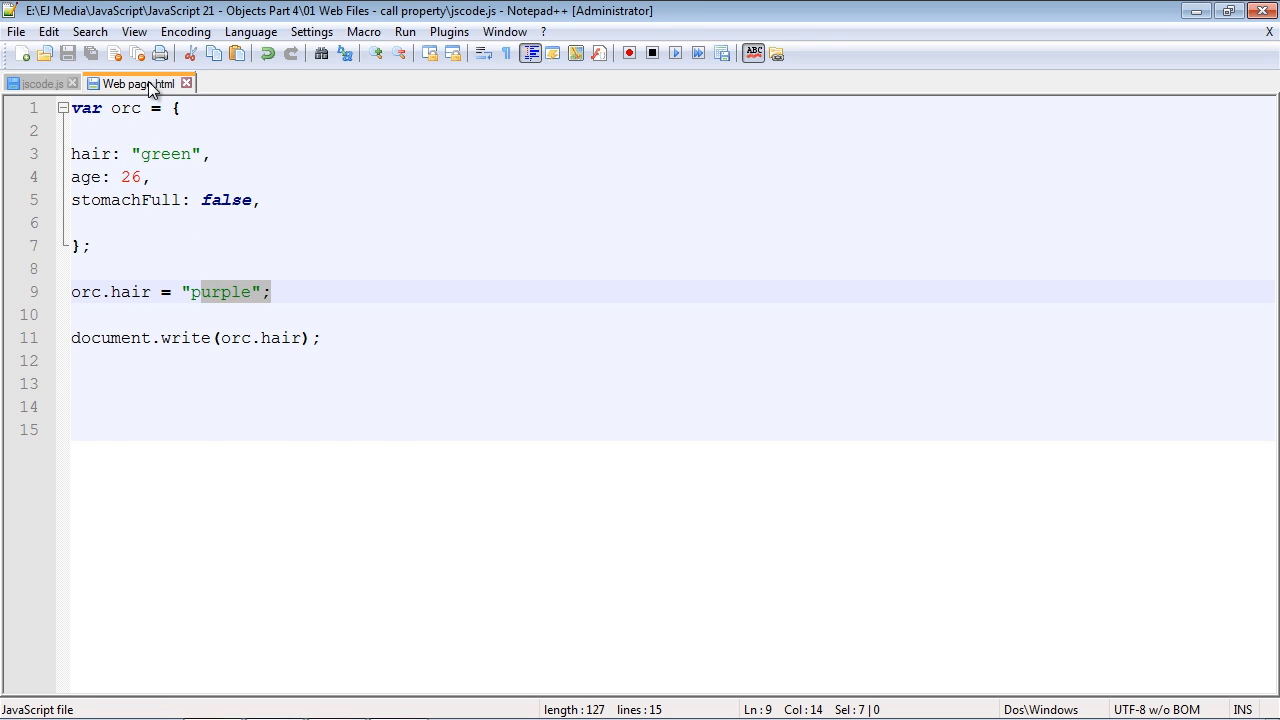
left_click(133, 83)
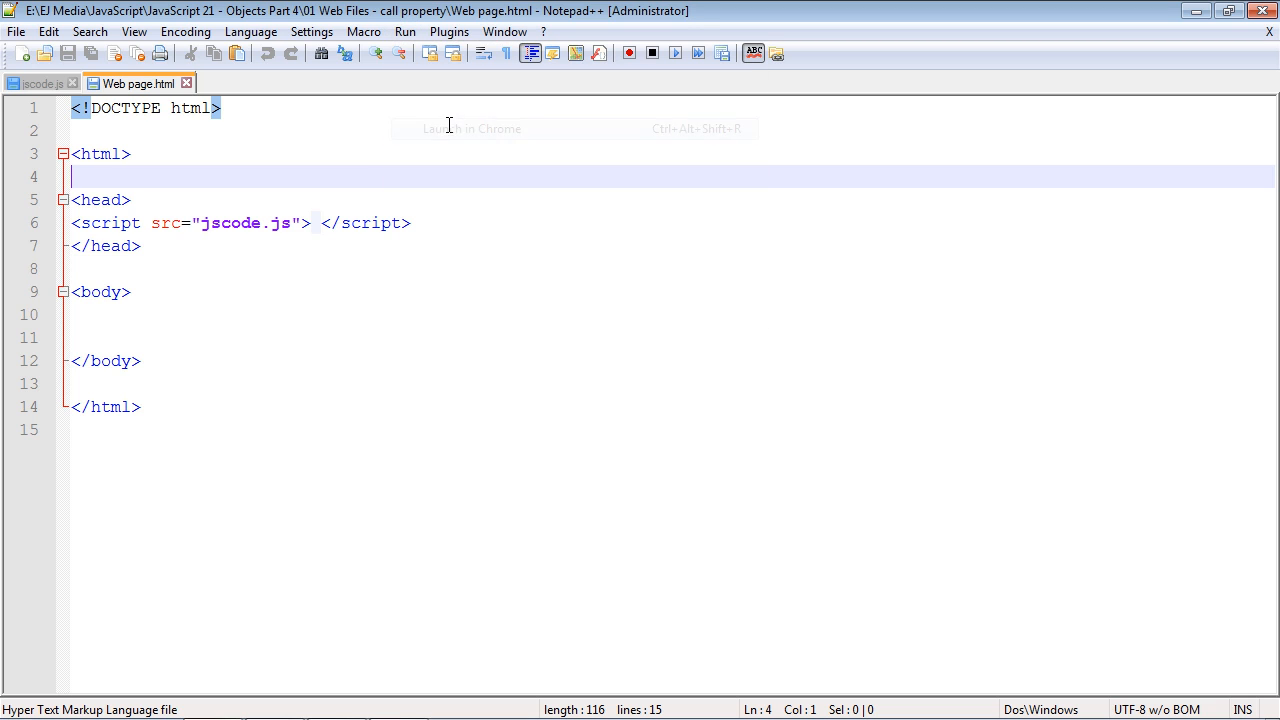
left_click(470, 128)
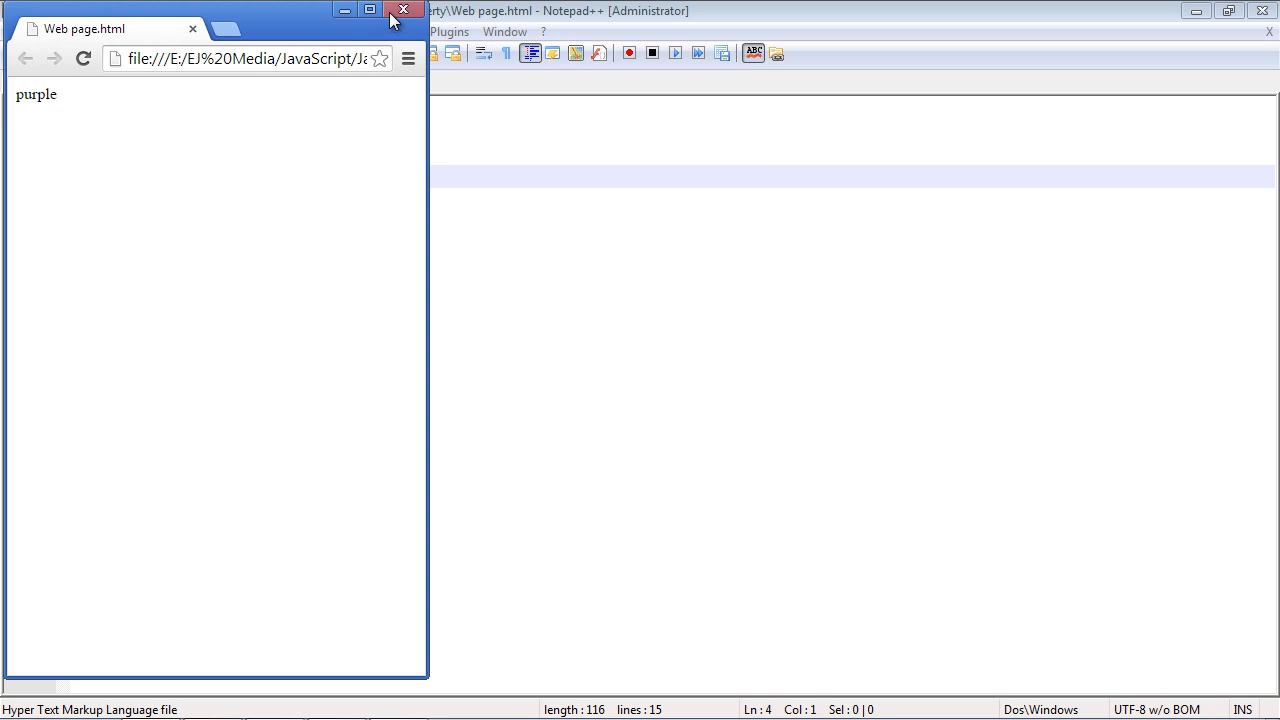
Close Chrome and point out hair, age 26, stomachFull false and the purple line in jscode.js
left_click(404, 10)
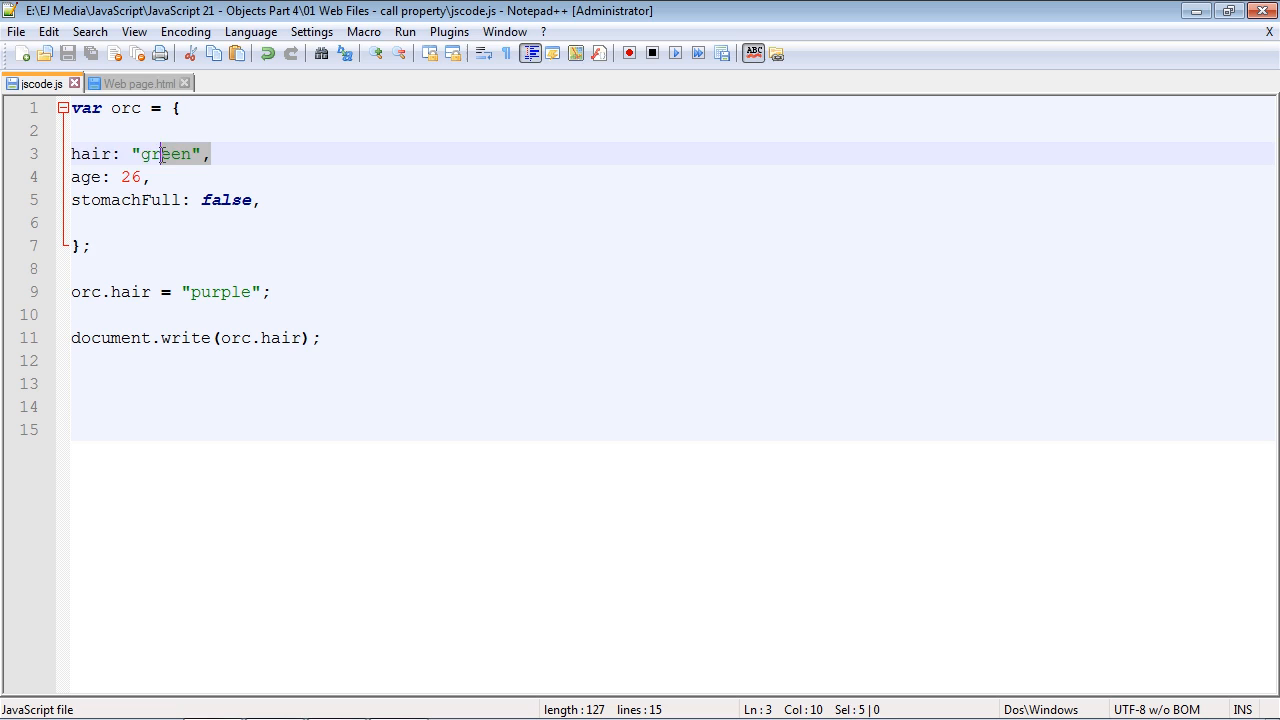
left_click(72, 153)
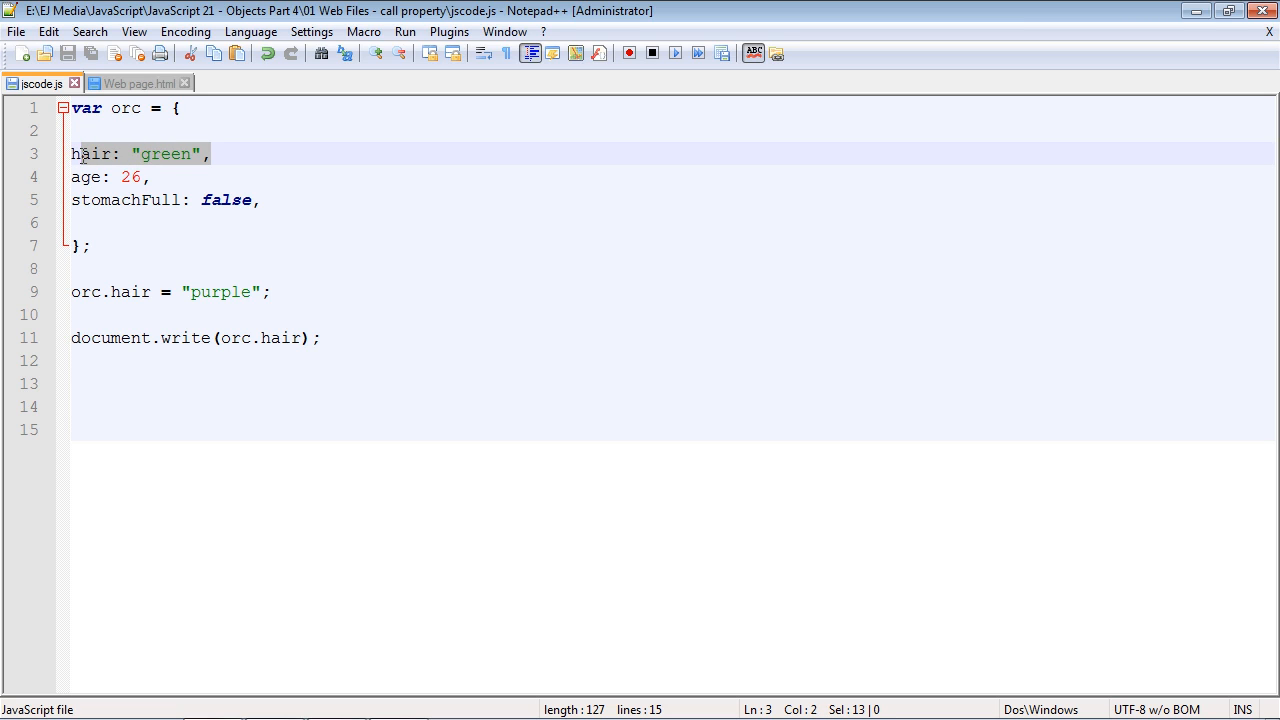
left_click(143, 153)
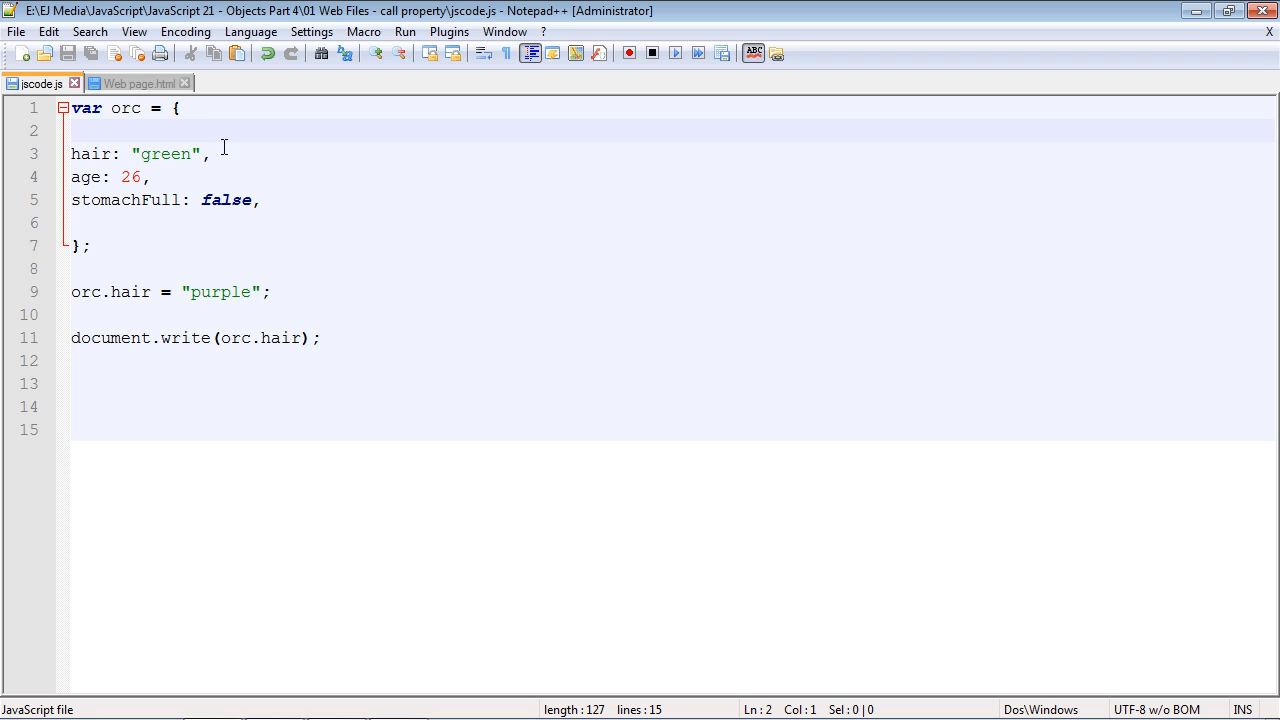
left_click(90, 130)
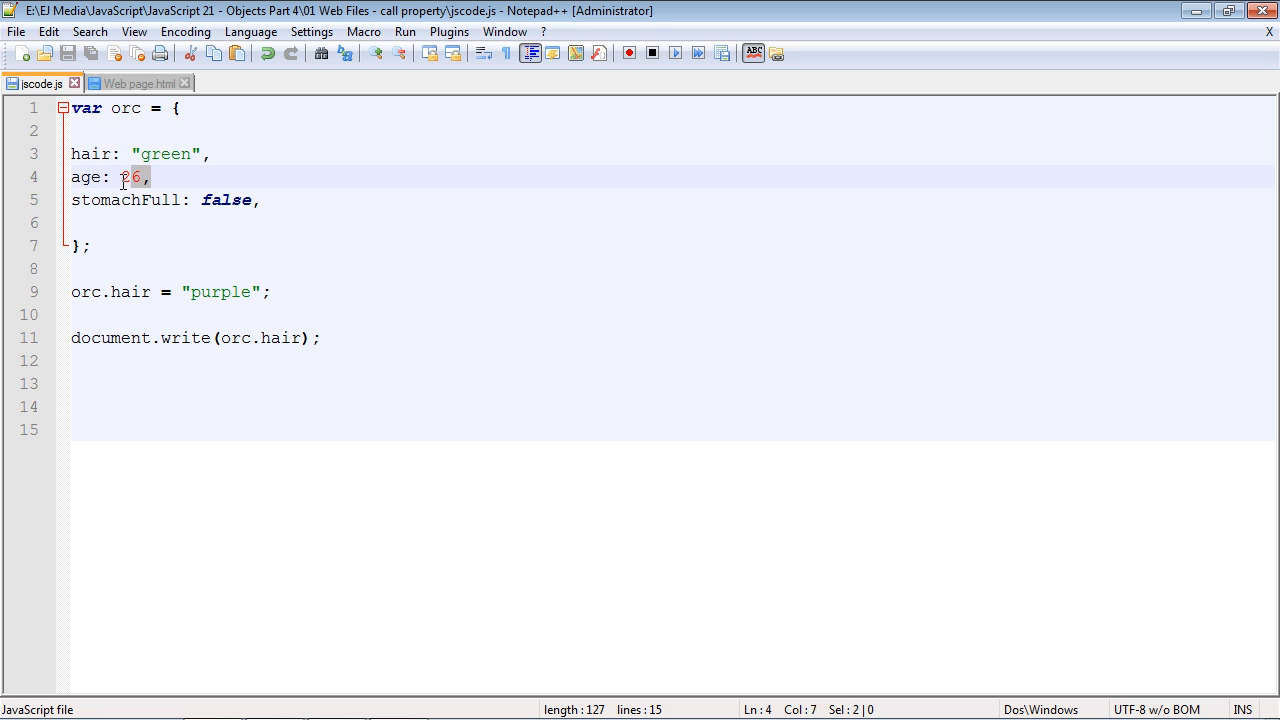
double_click(227, 200)
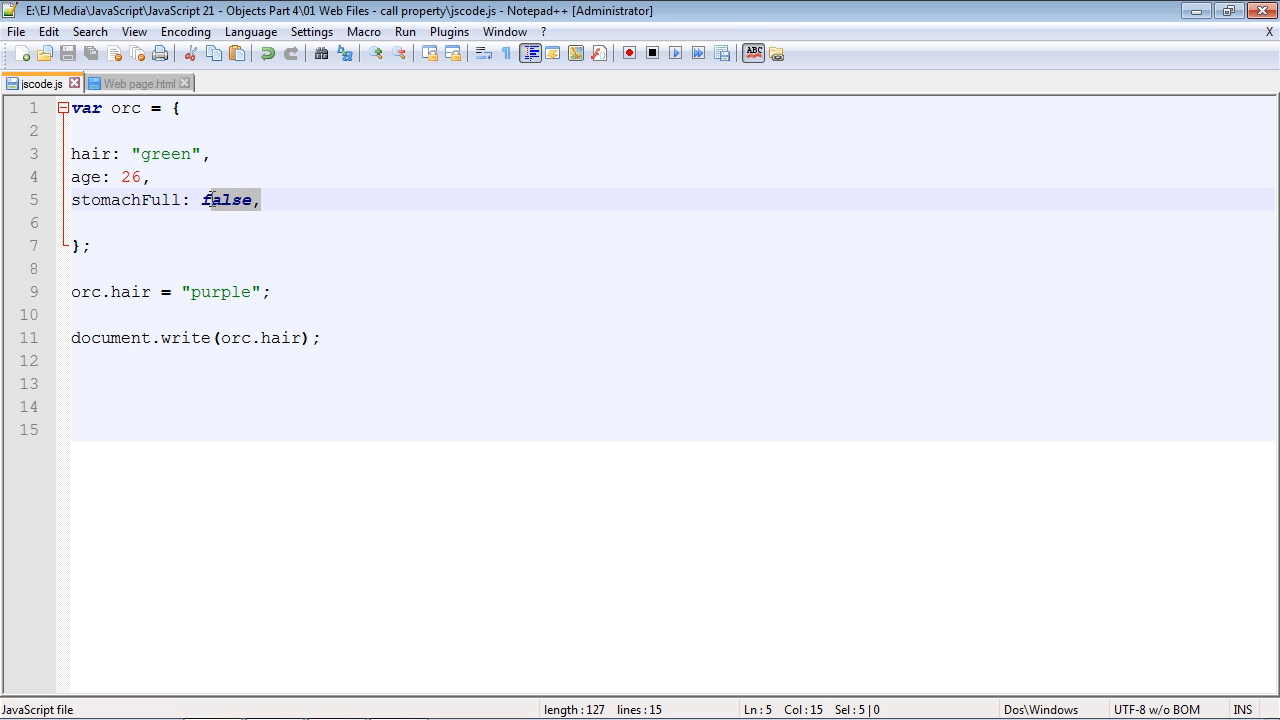
left_click(268, 291)
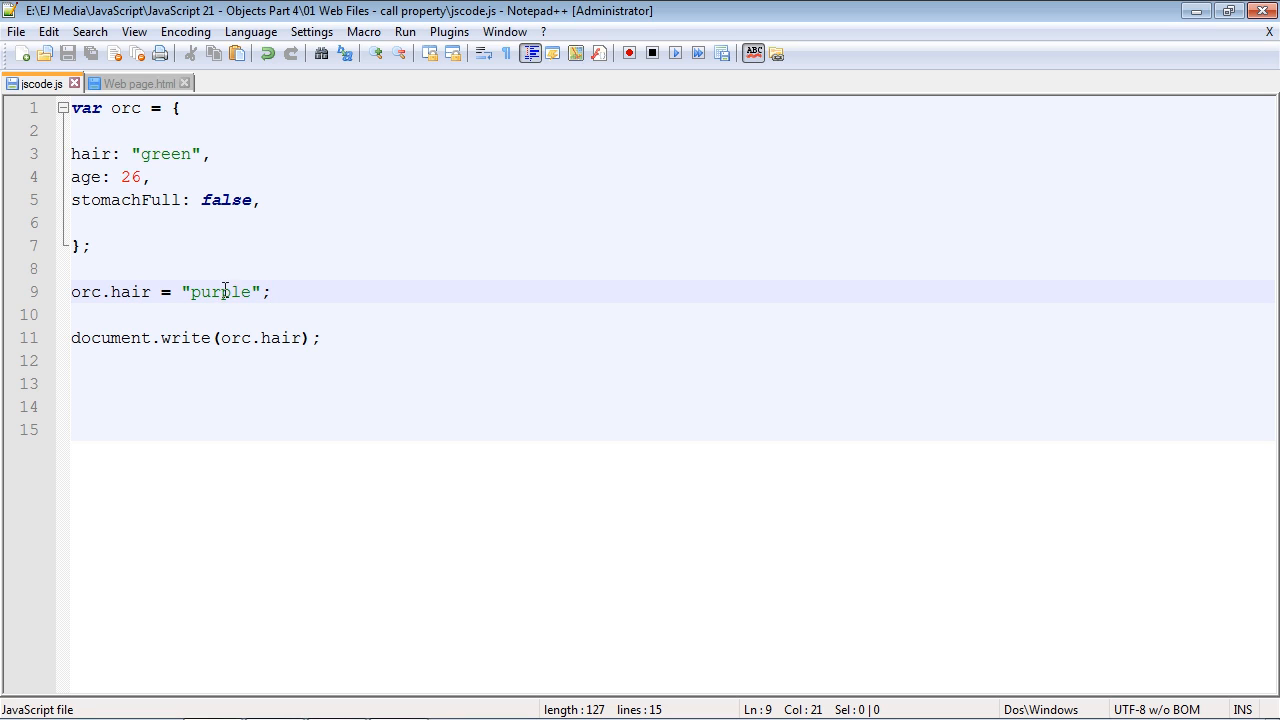
Add orc.hair = 1; below the purple line, save, preview showing 1, and close the browser
type("orc.hair = 1;")
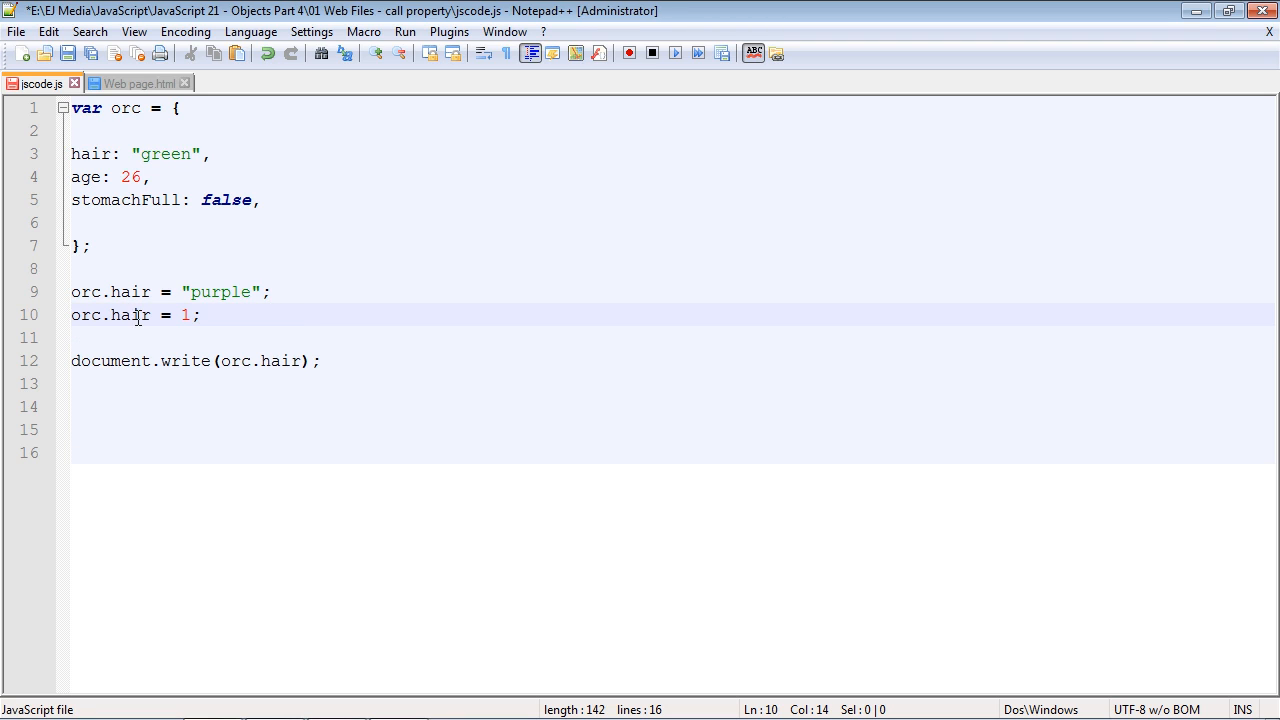
left_click(192, 315)
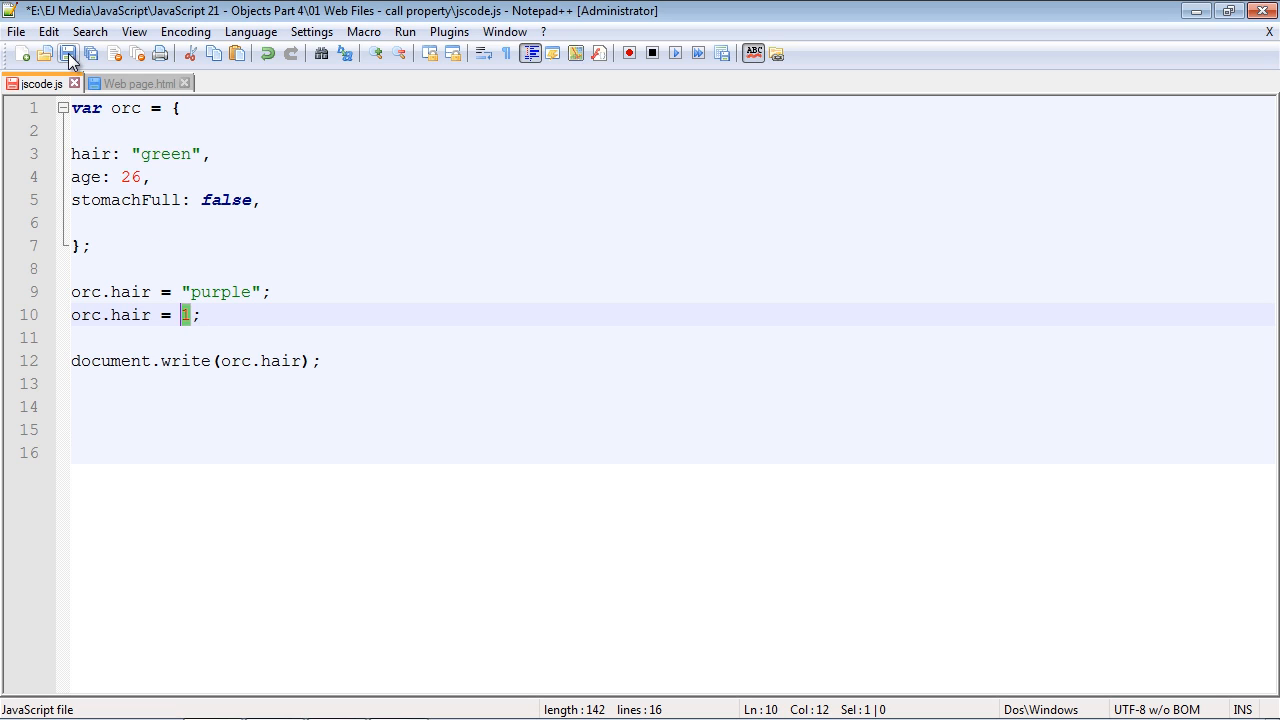
left_click(404, 31)
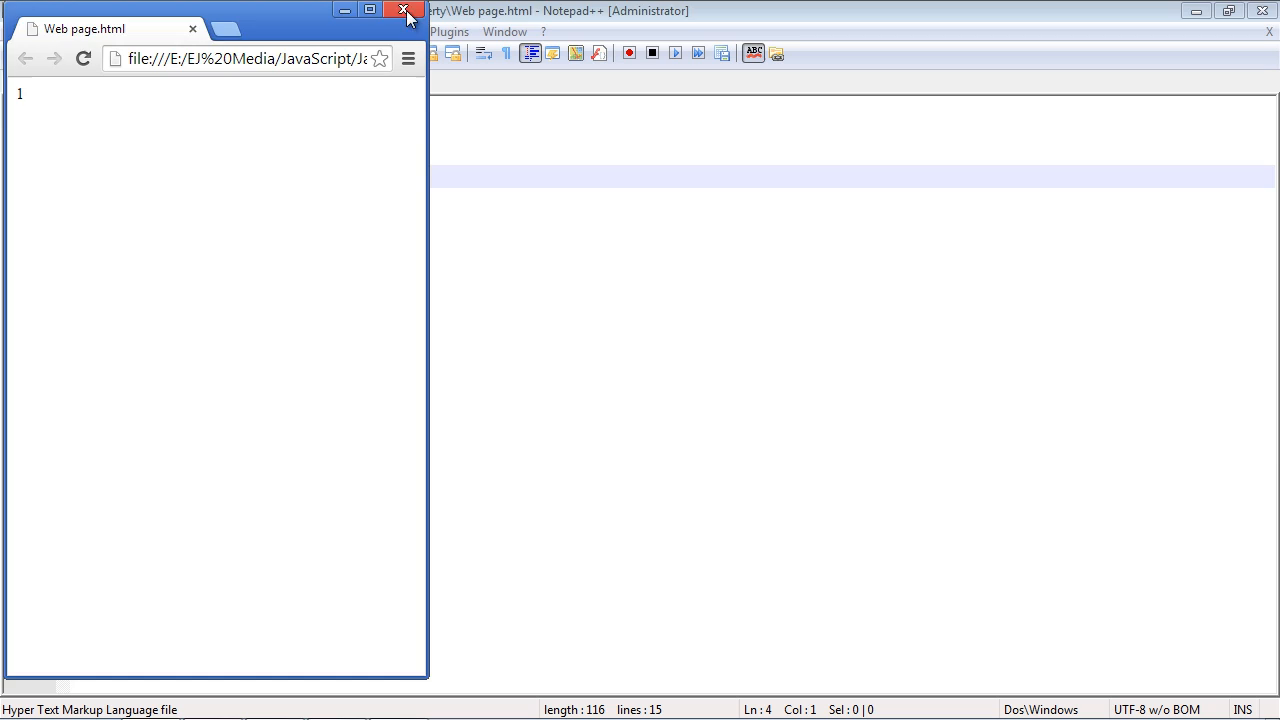
left_click(402, 10)
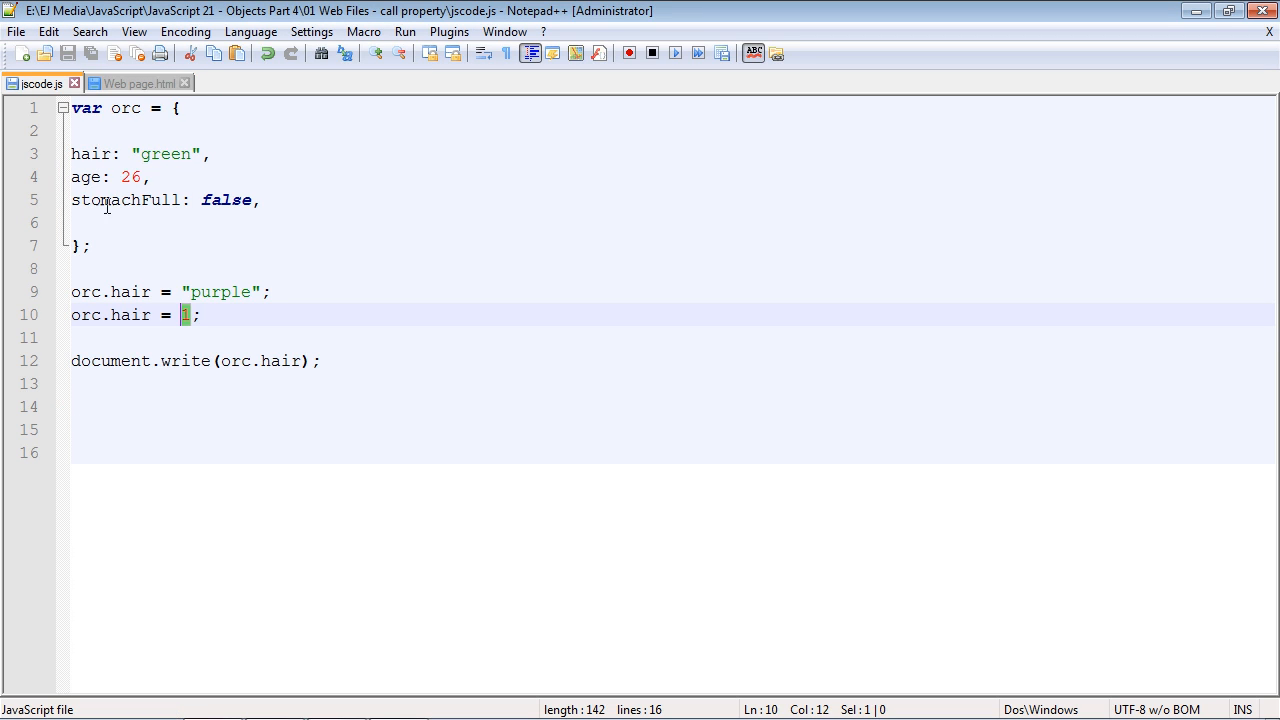
left_click(199, 315)
type("orc.hair2 = \"red\";")
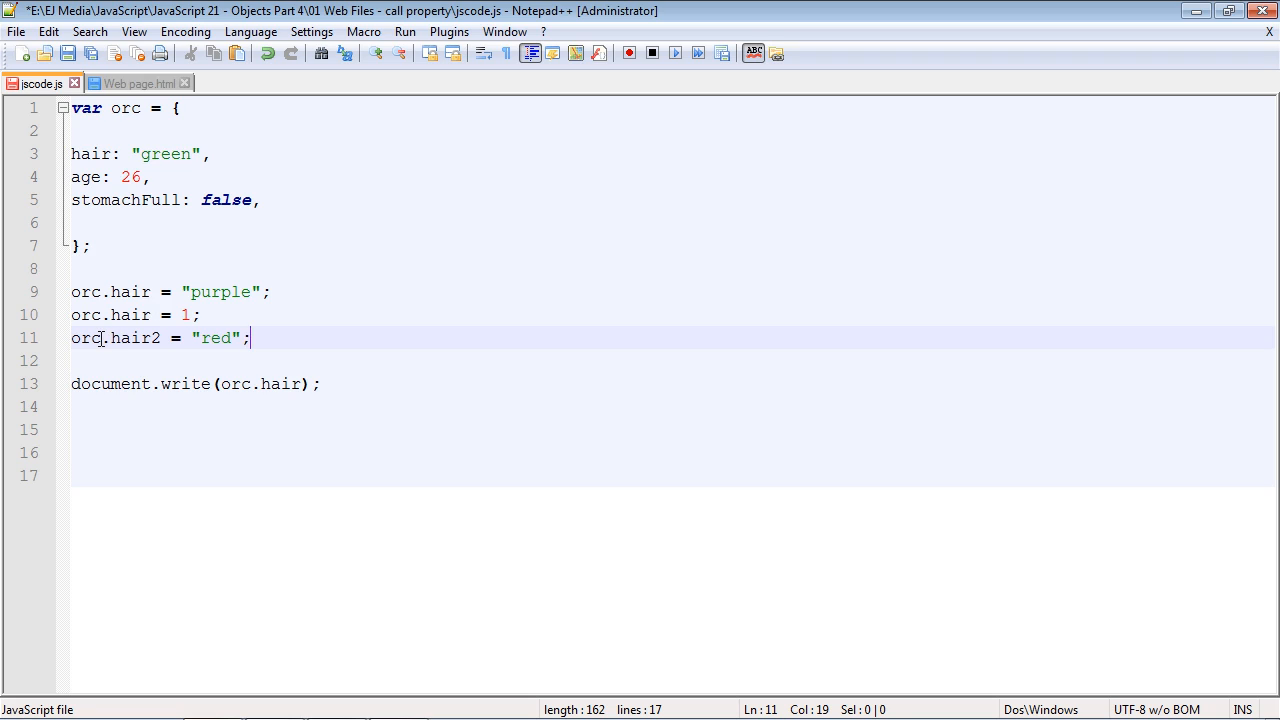
Add orc.hair2 = "red";, have document.write print orc.hair2, and preview showing red
double_click(125, 337)
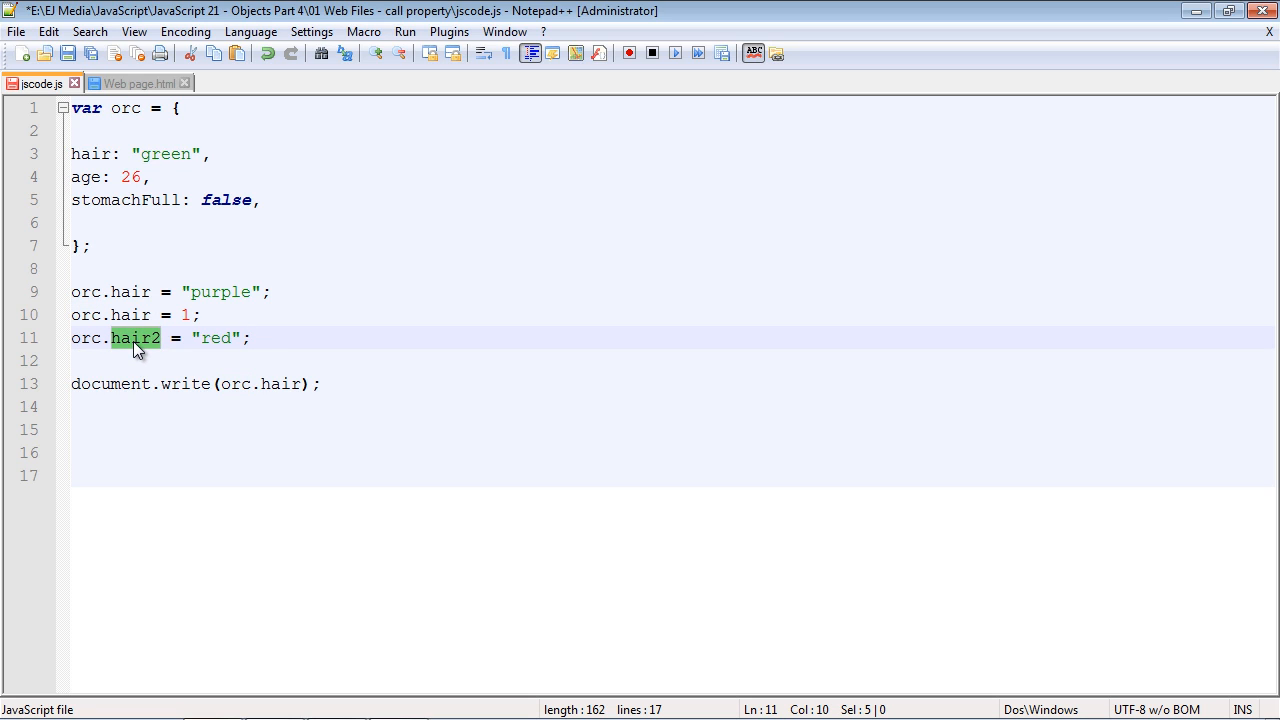
mouse_move(145, 343)
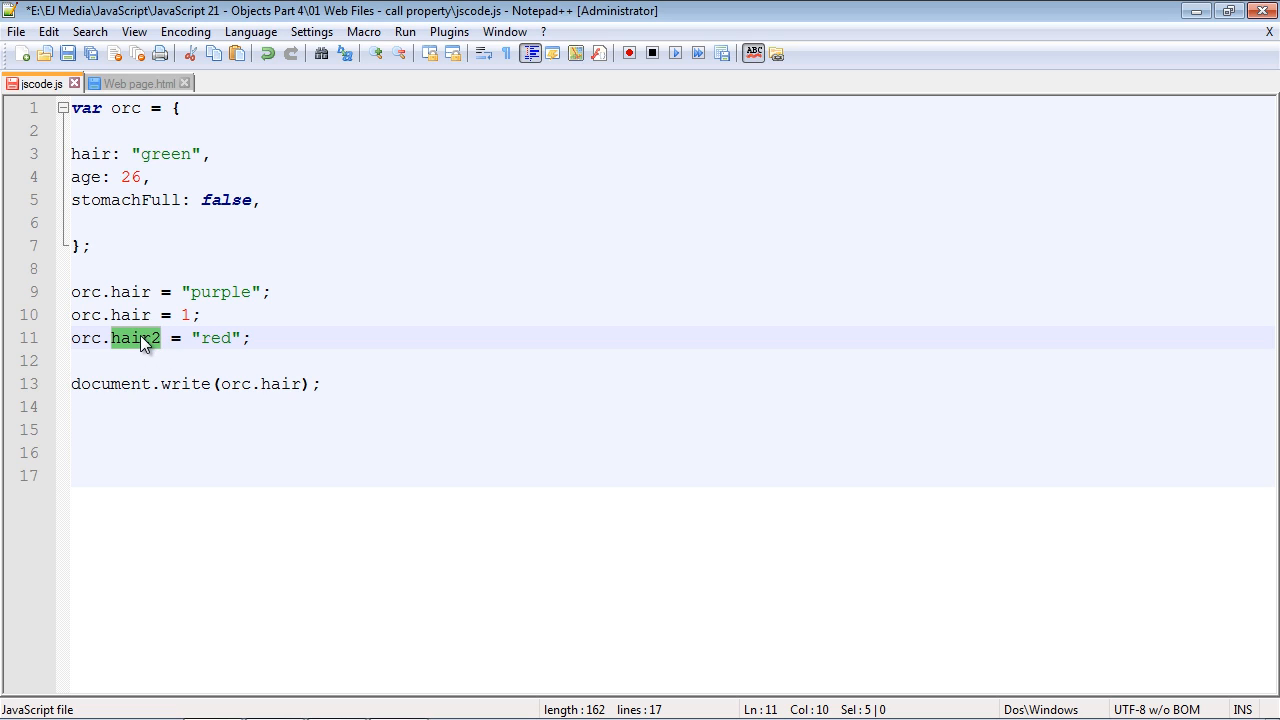
mouse_move(108, 166)
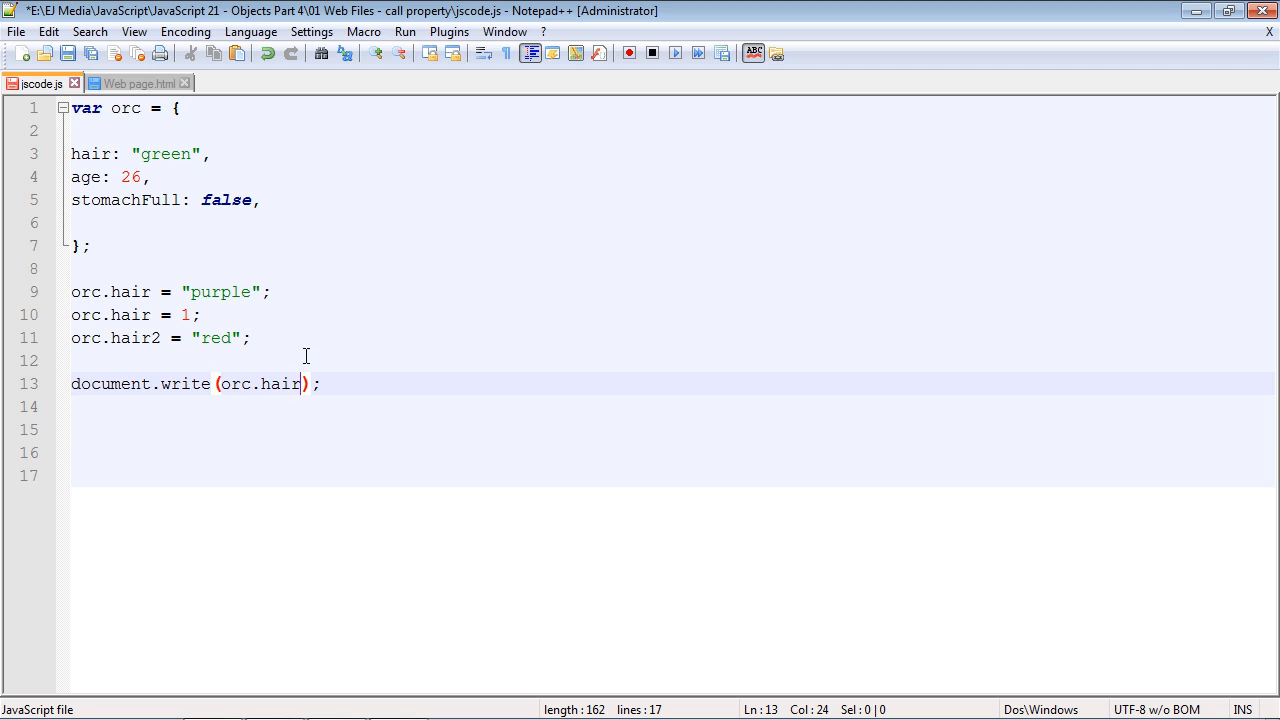
left_click(405, 31)
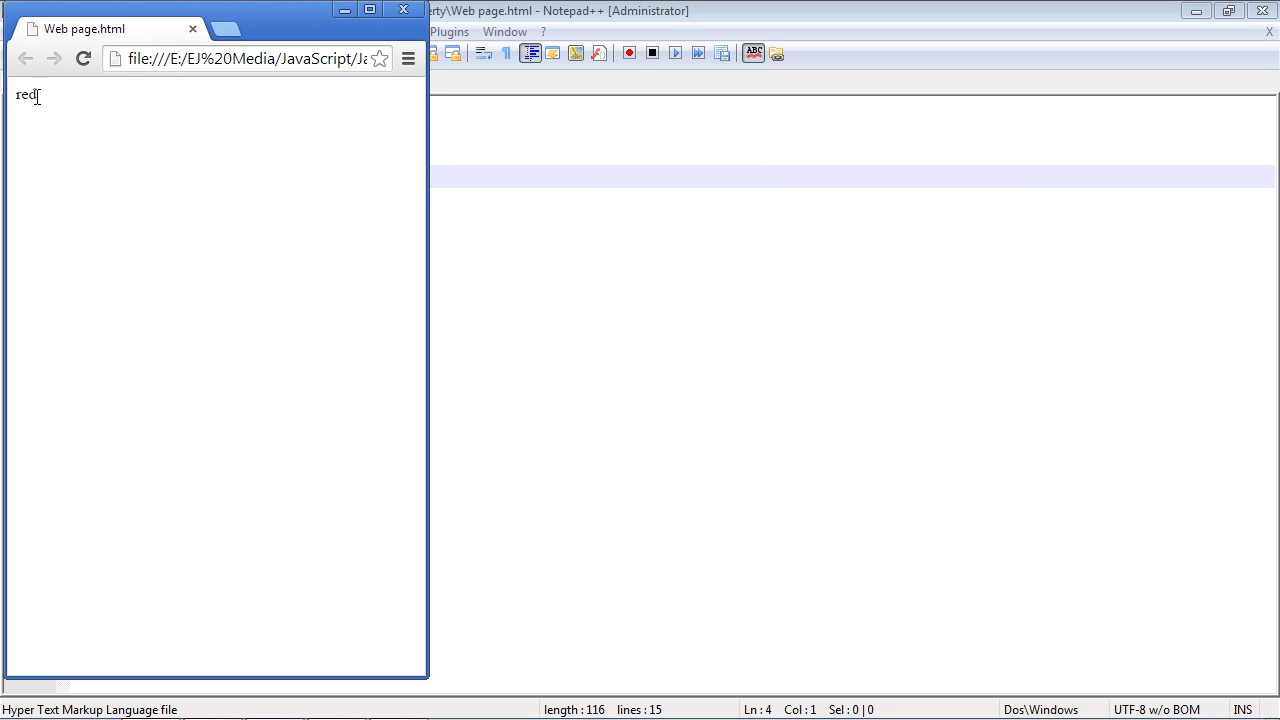
mouse_move(403, 10)
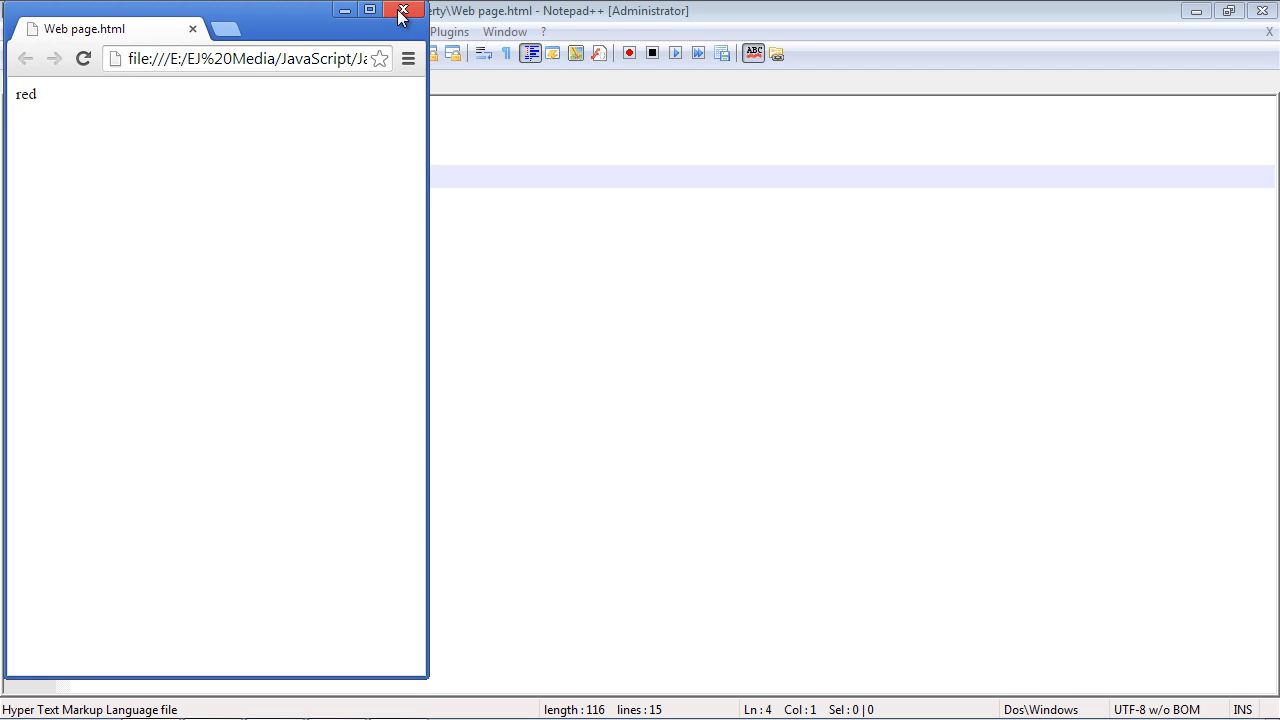
left_click(404, 10)
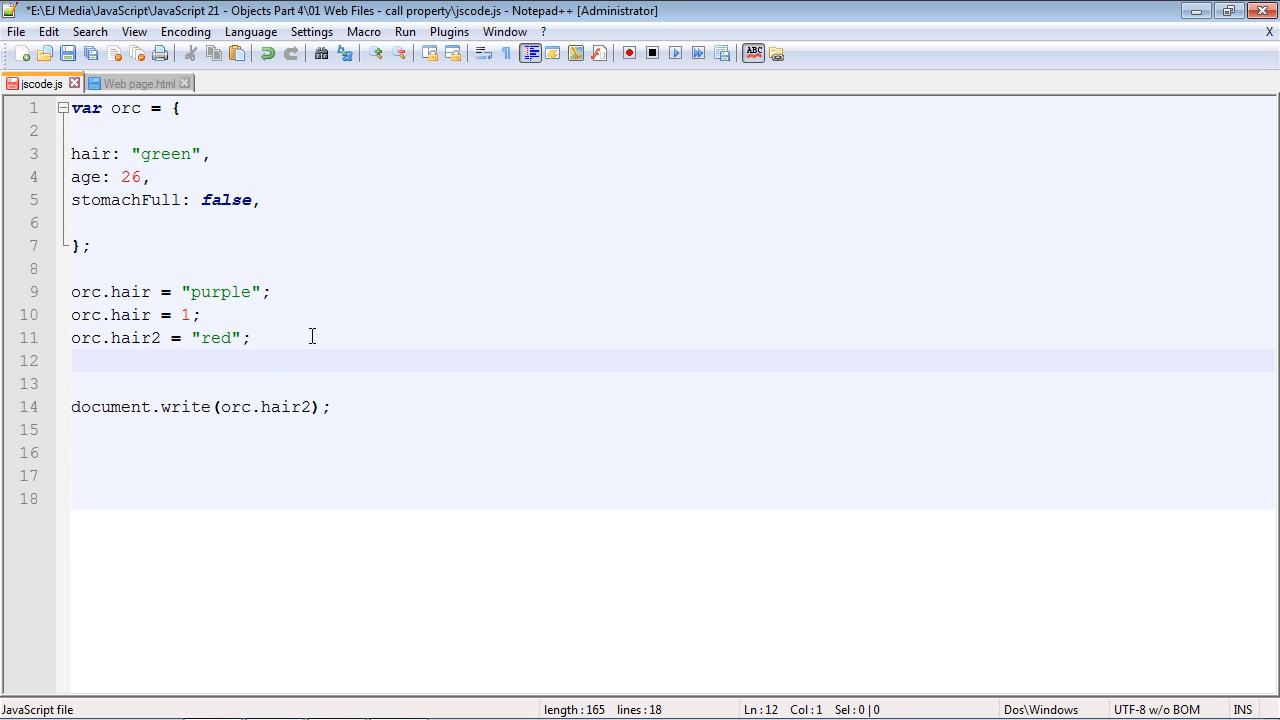
mouse_move(147, 357)
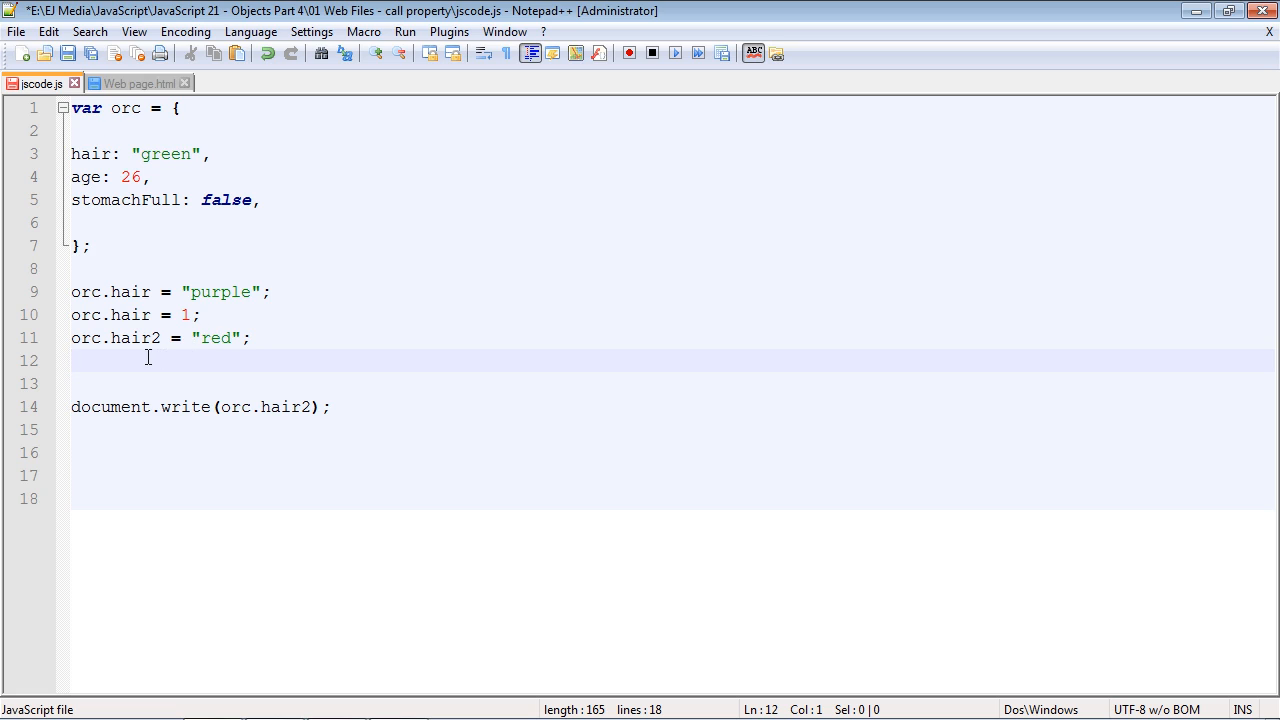
Add delete orc.hair2; on line 12 after the red assignment
type("delete orc.hair2;")
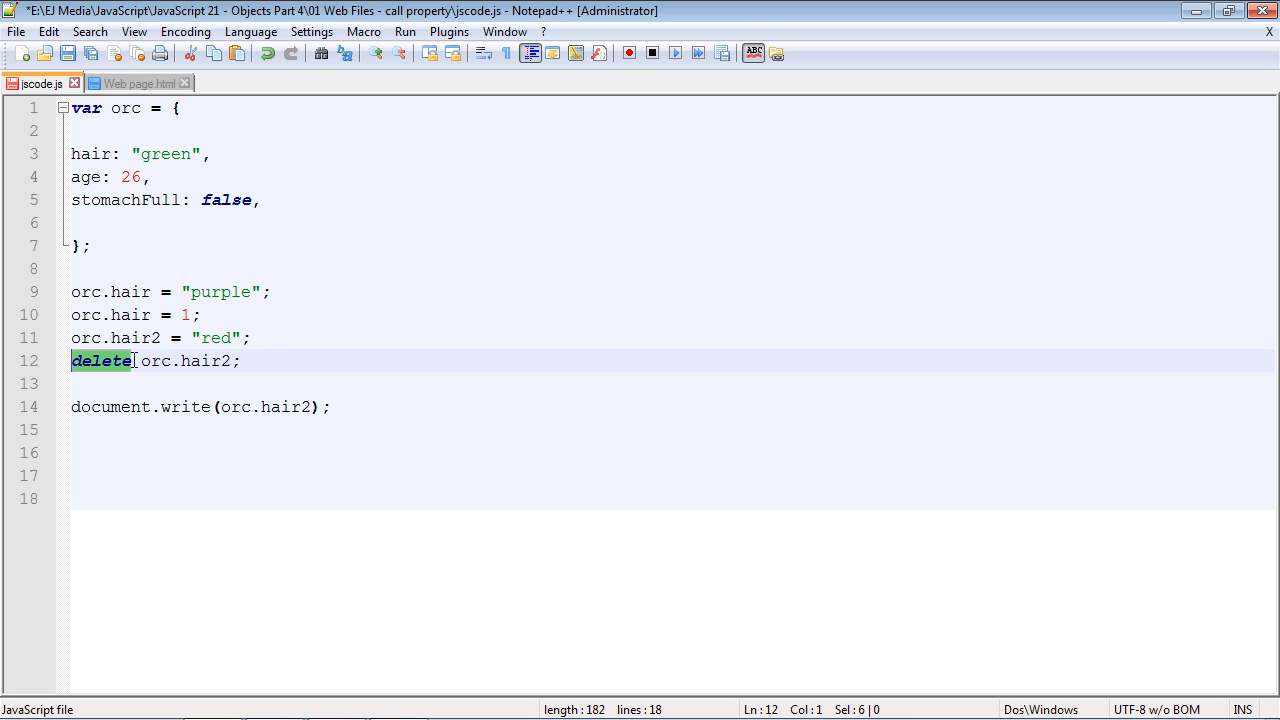
left_click(143, 361)
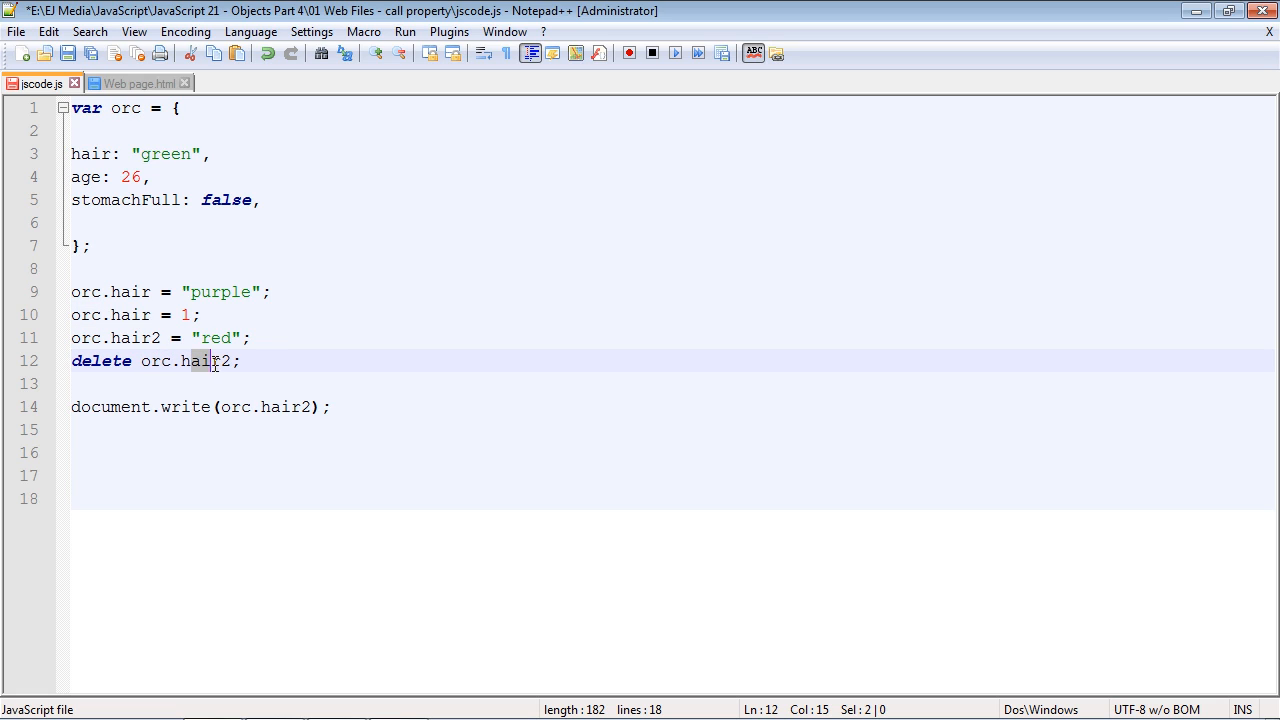
left_click(215, 361)
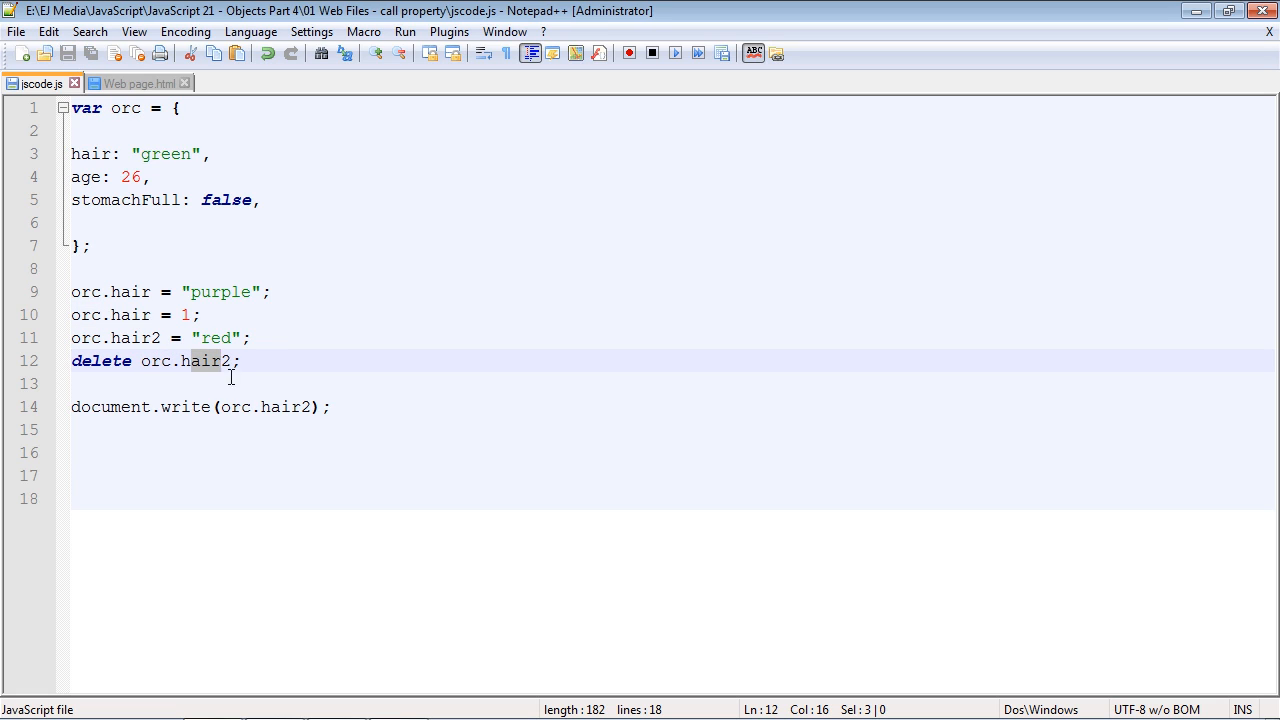
mouse_move(210, 362)
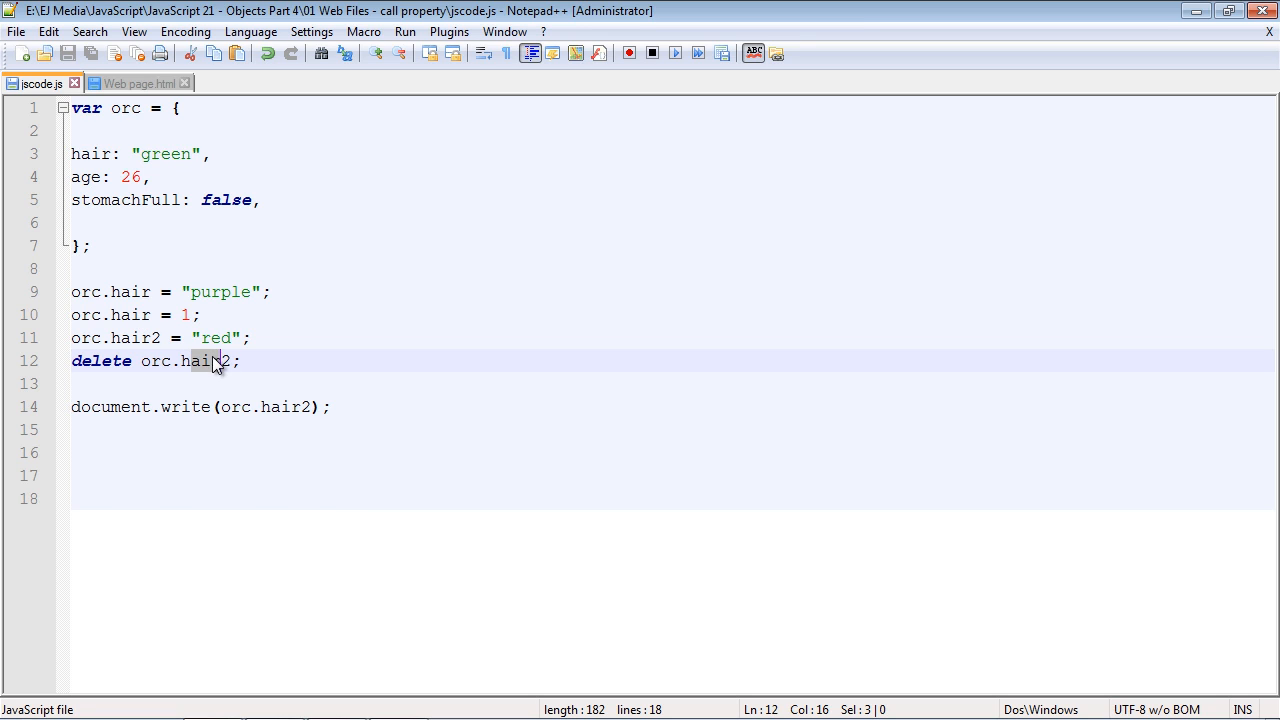
Launch Web page.html in Chrome, see undefined, and close the browser
left_click(135, 83)
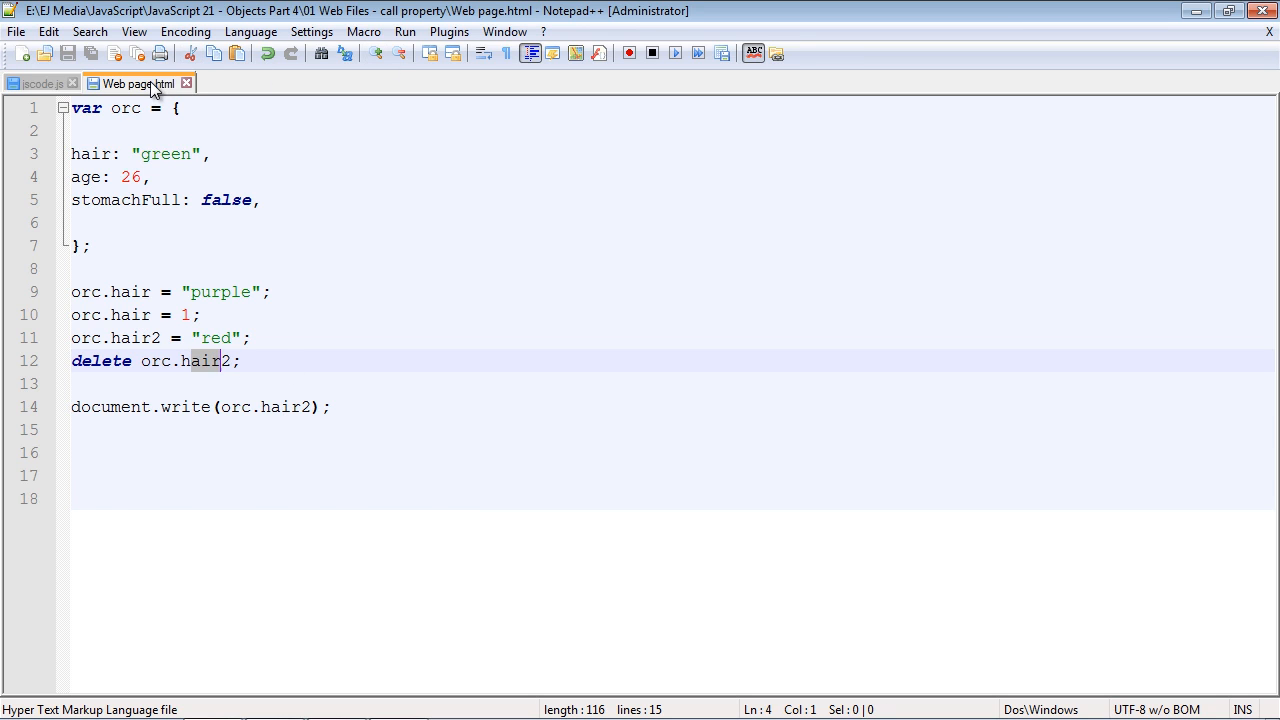
left_click(135, 83)
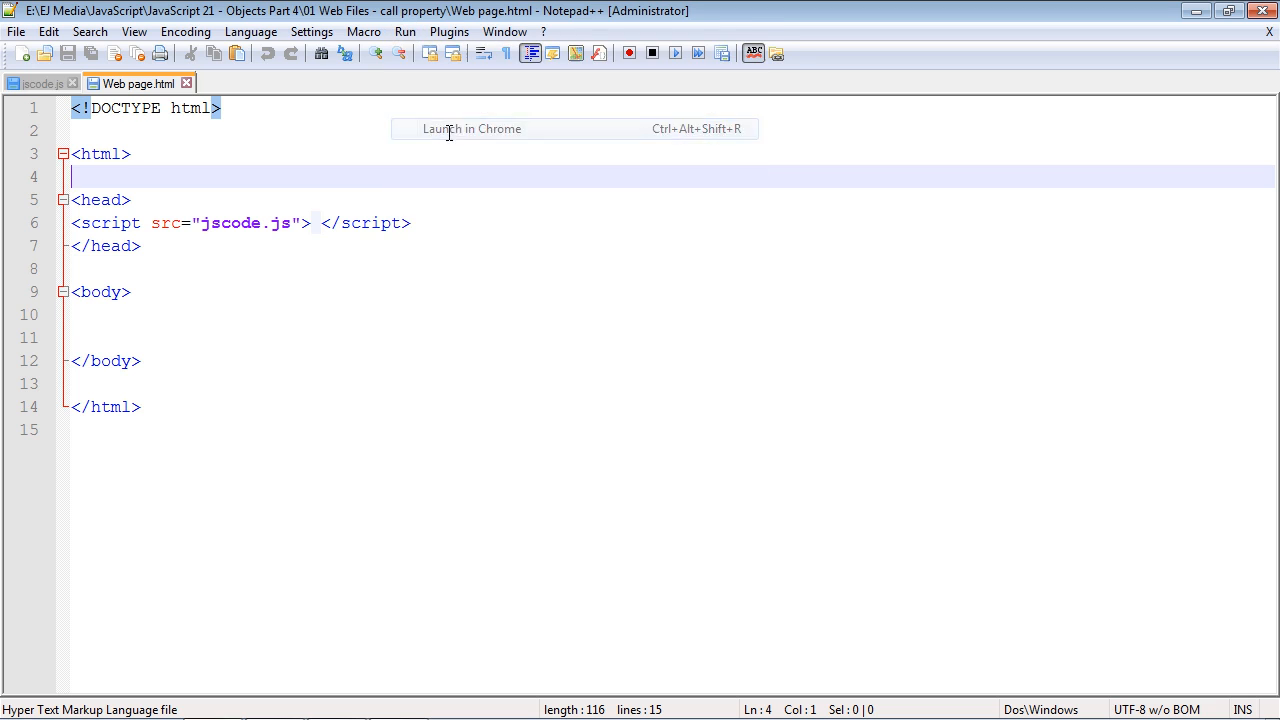
left_click(471, 128)
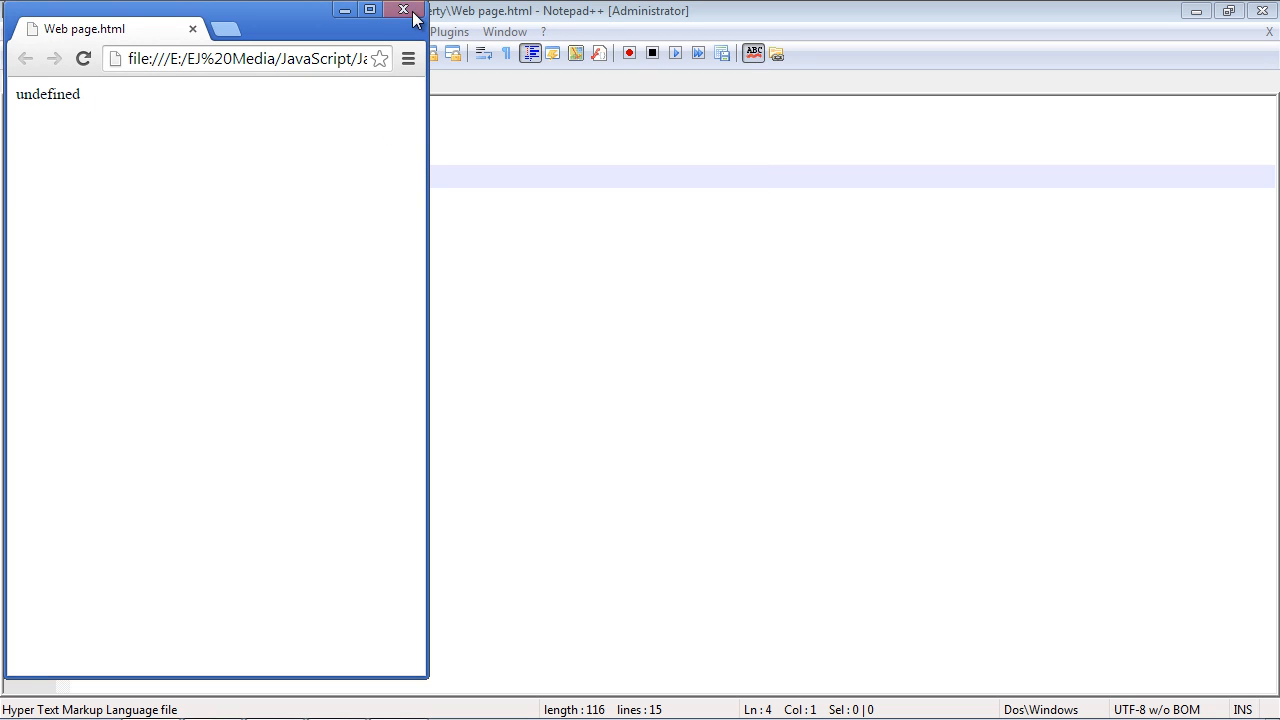
left_click(403, 10)
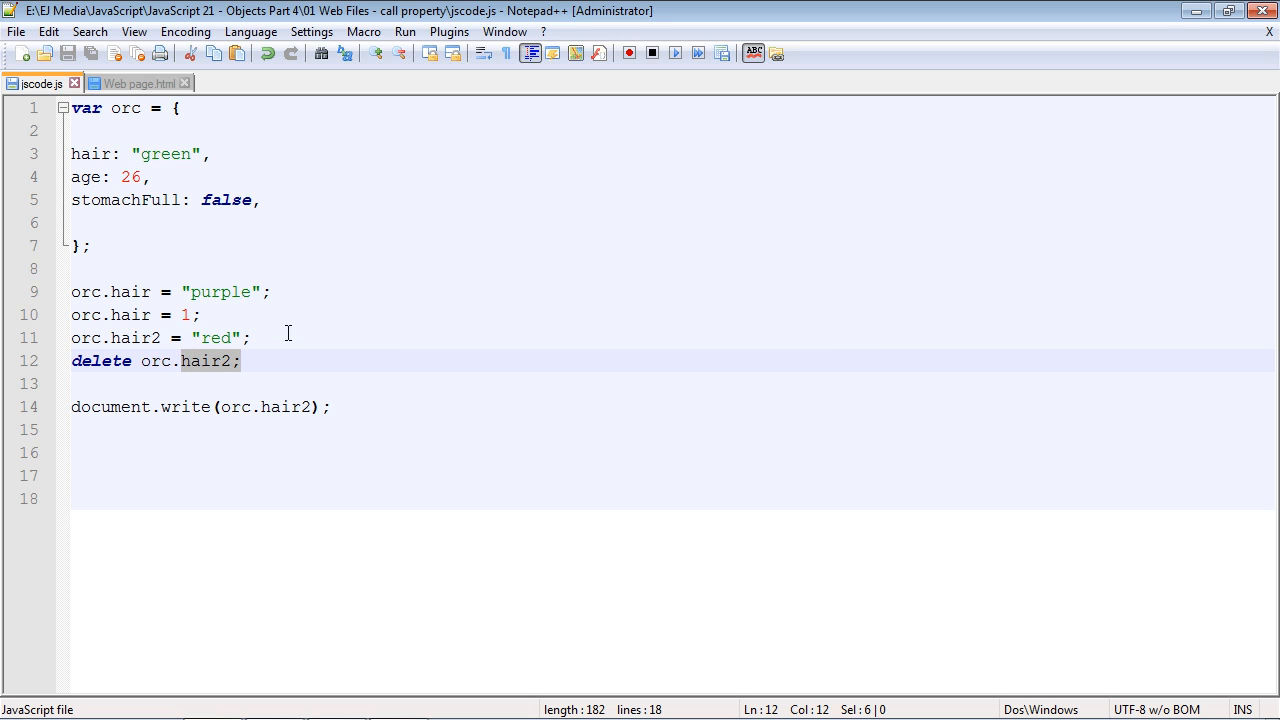
mouse_move(210, 362)
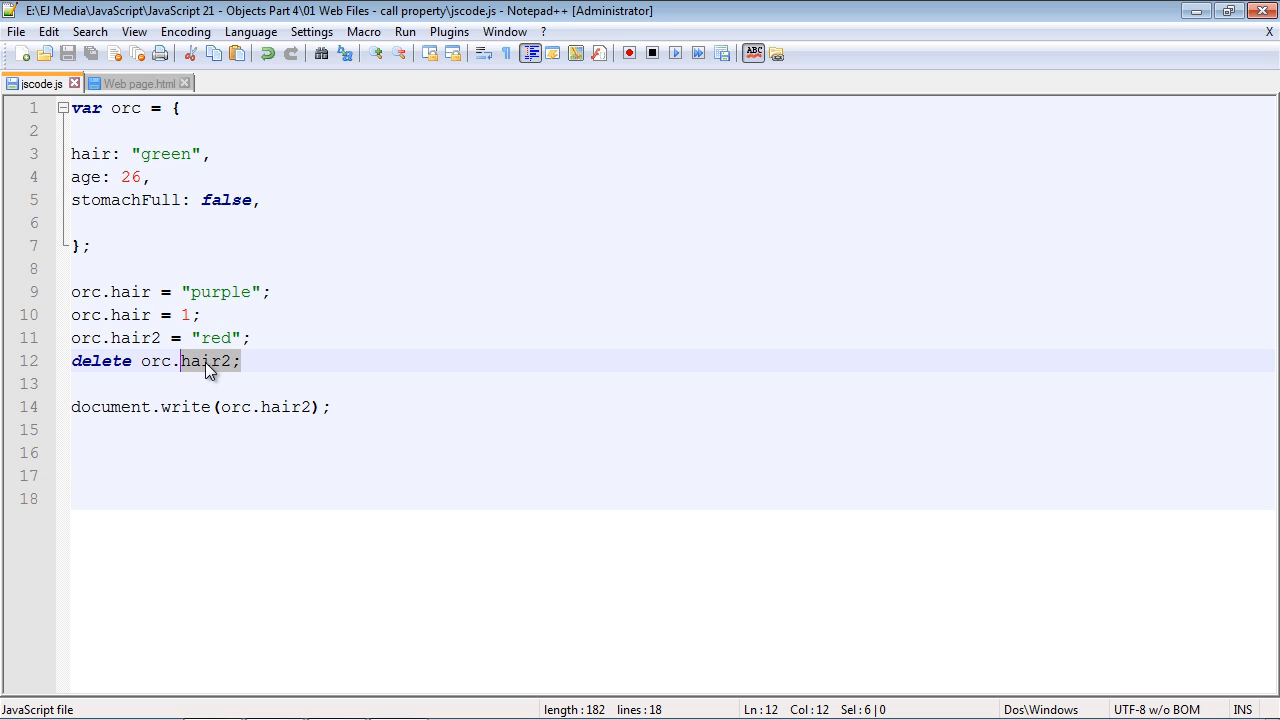
mouse_move(222, 361)
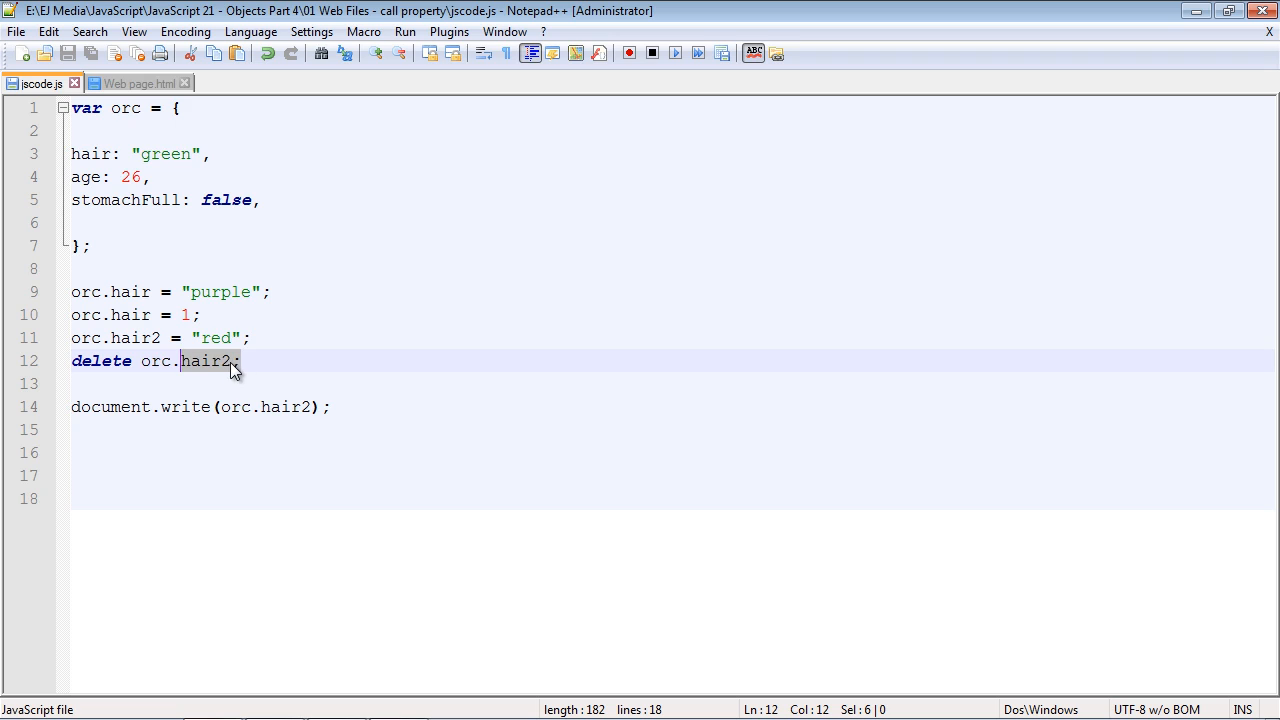
mouse_move(247, 362)
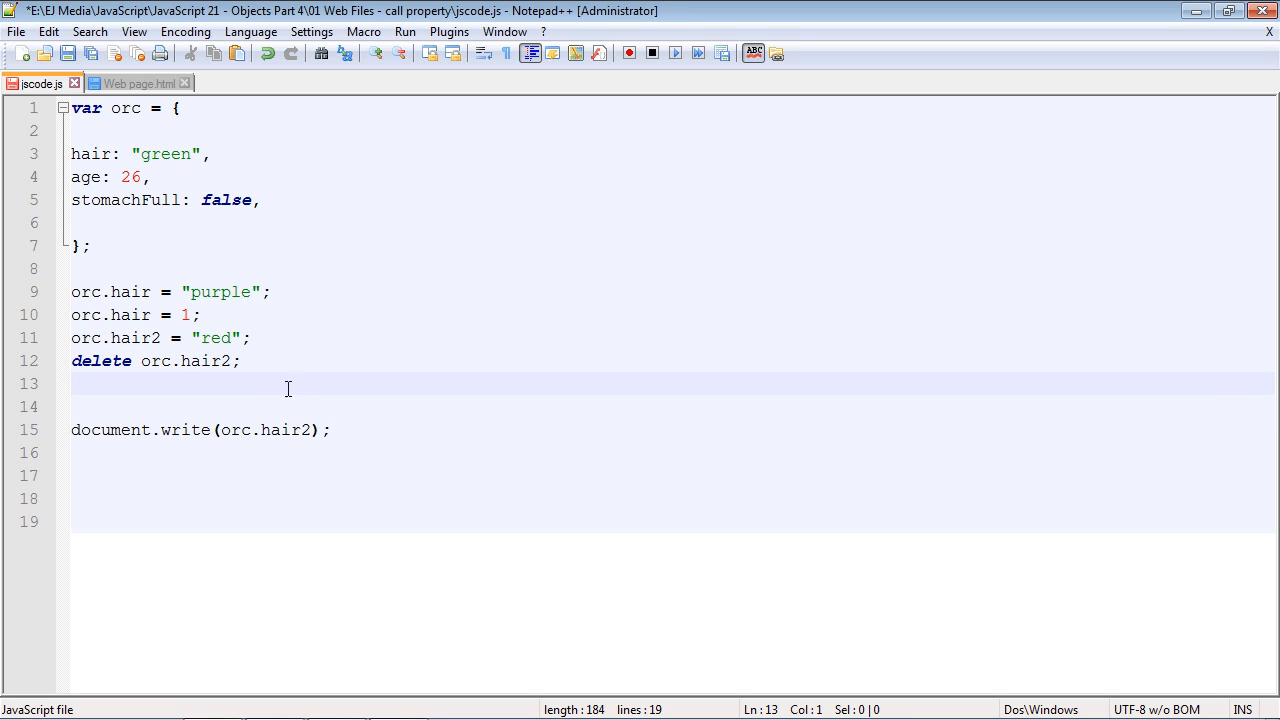
Add orc.hair2; on line 13, save, preview in Chrome still showing undefined, and close it
type("orc.hair2;")
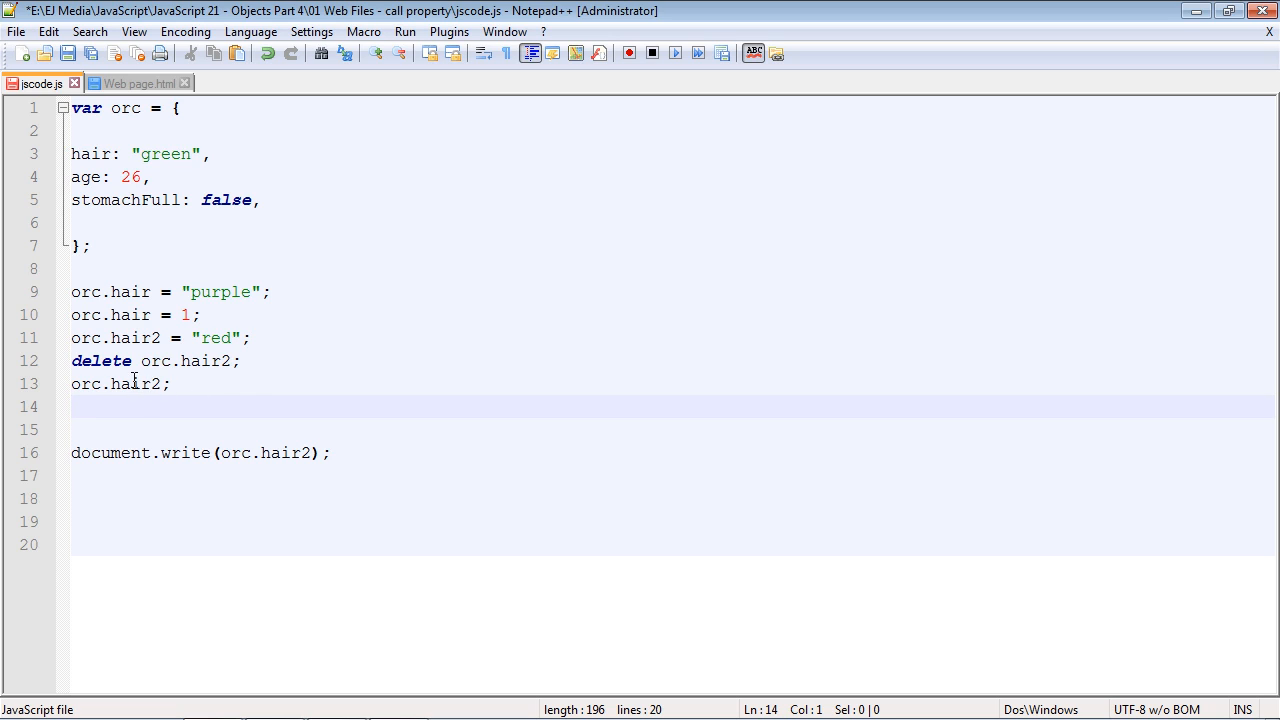
mouse_move(138, 384)
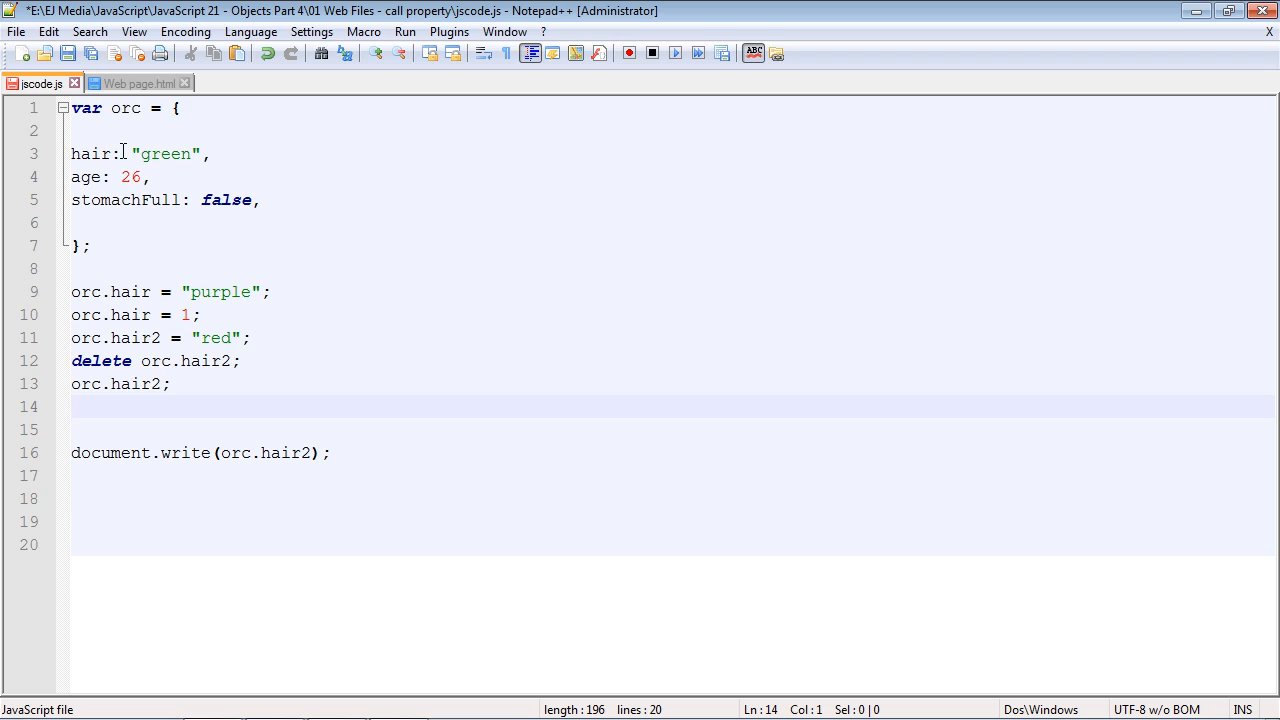
mouse_move(146, 384)
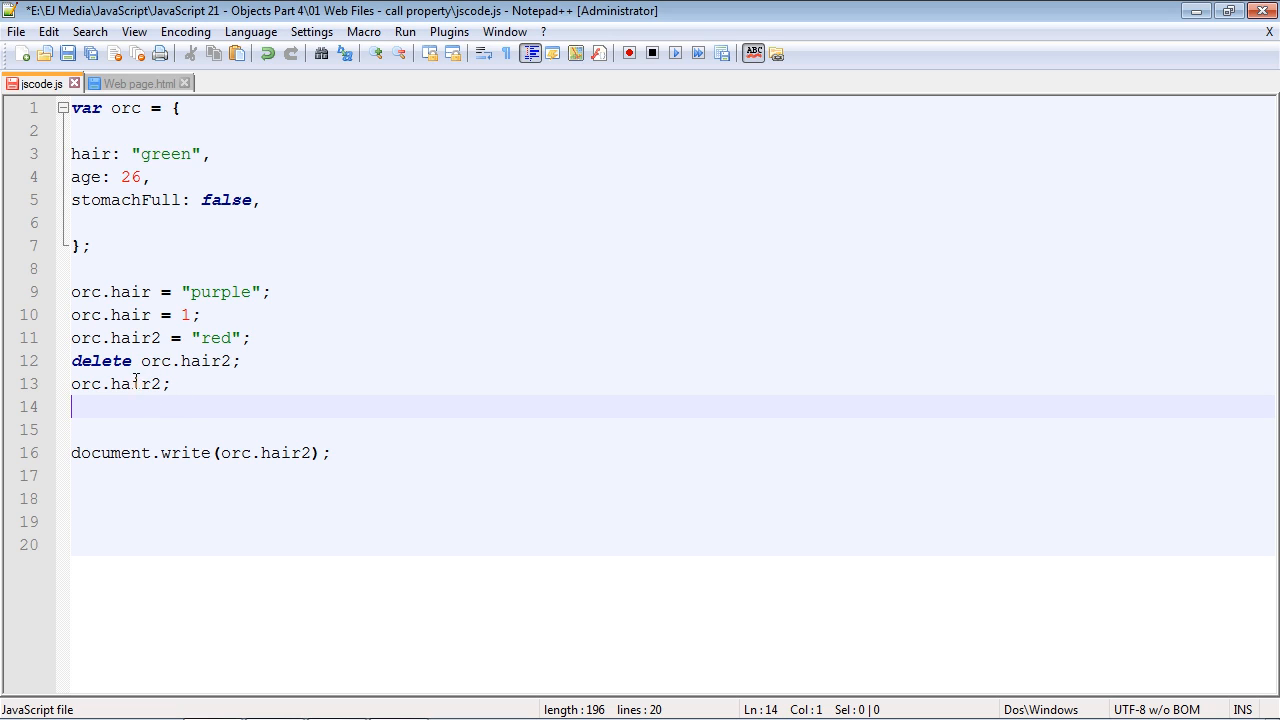
left_click(67, 53)
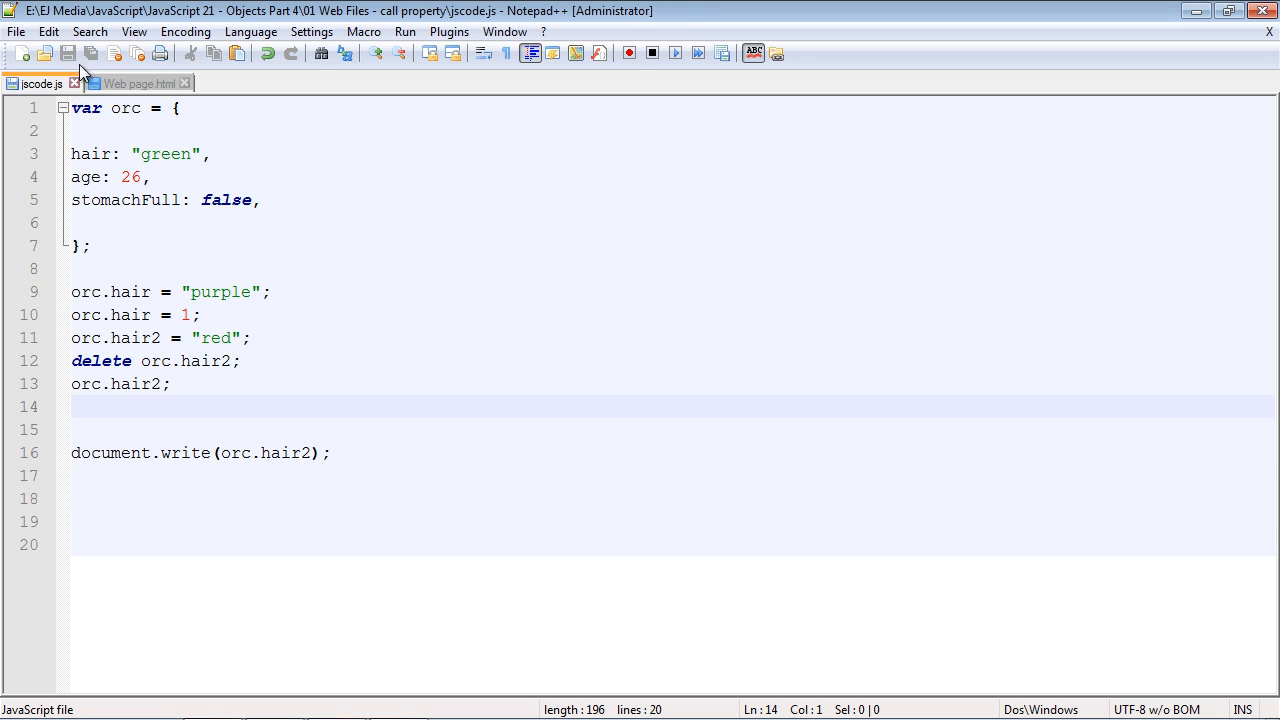
left_click(135, 83)
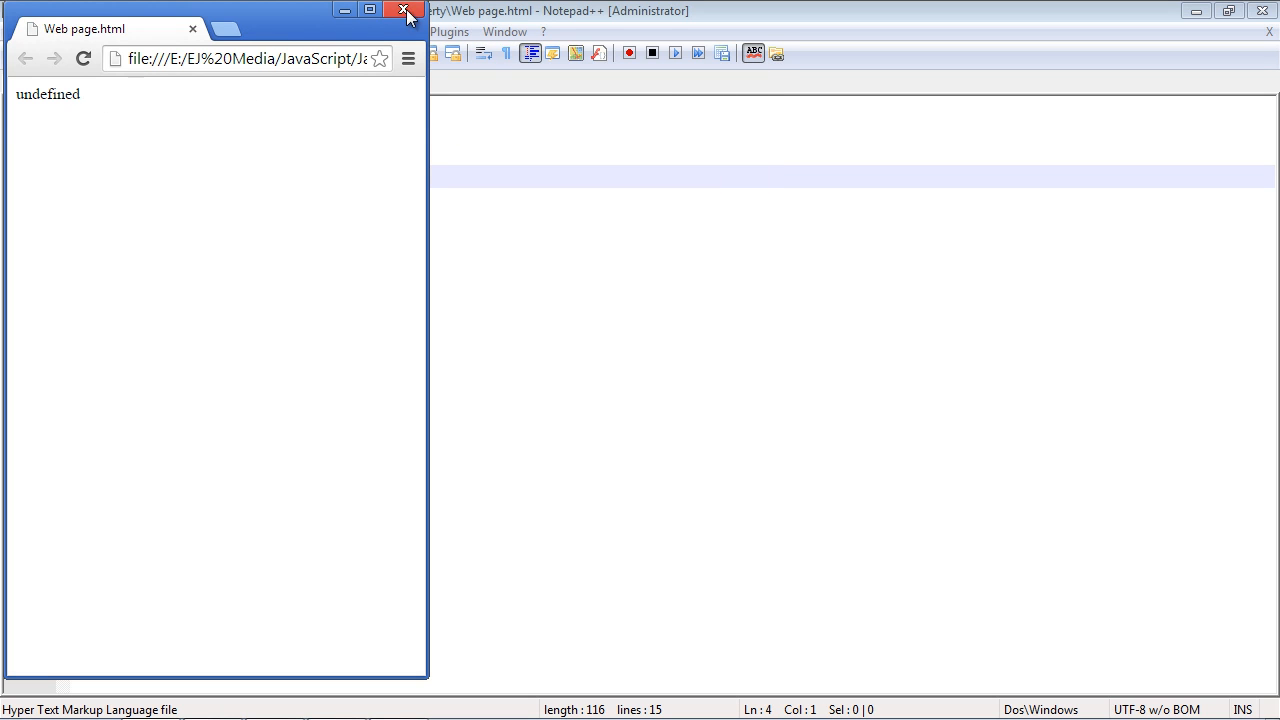
left_click(402, 10)
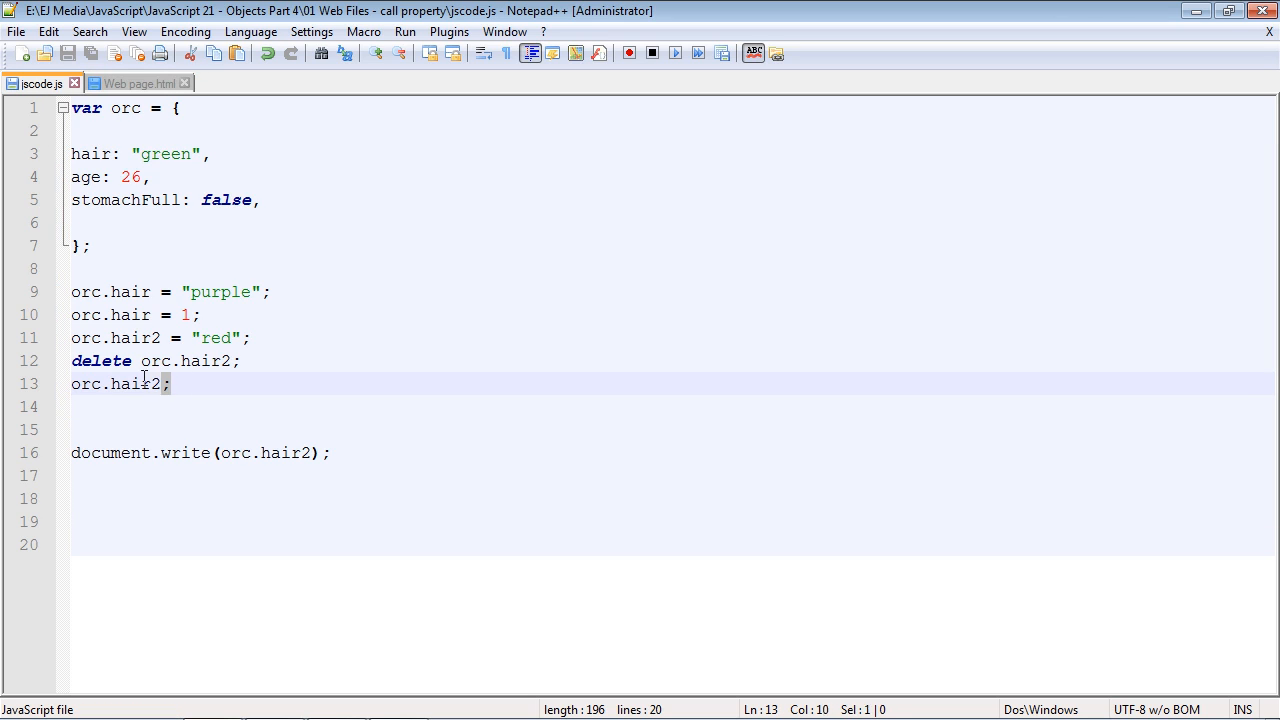
double_click(140, 384)
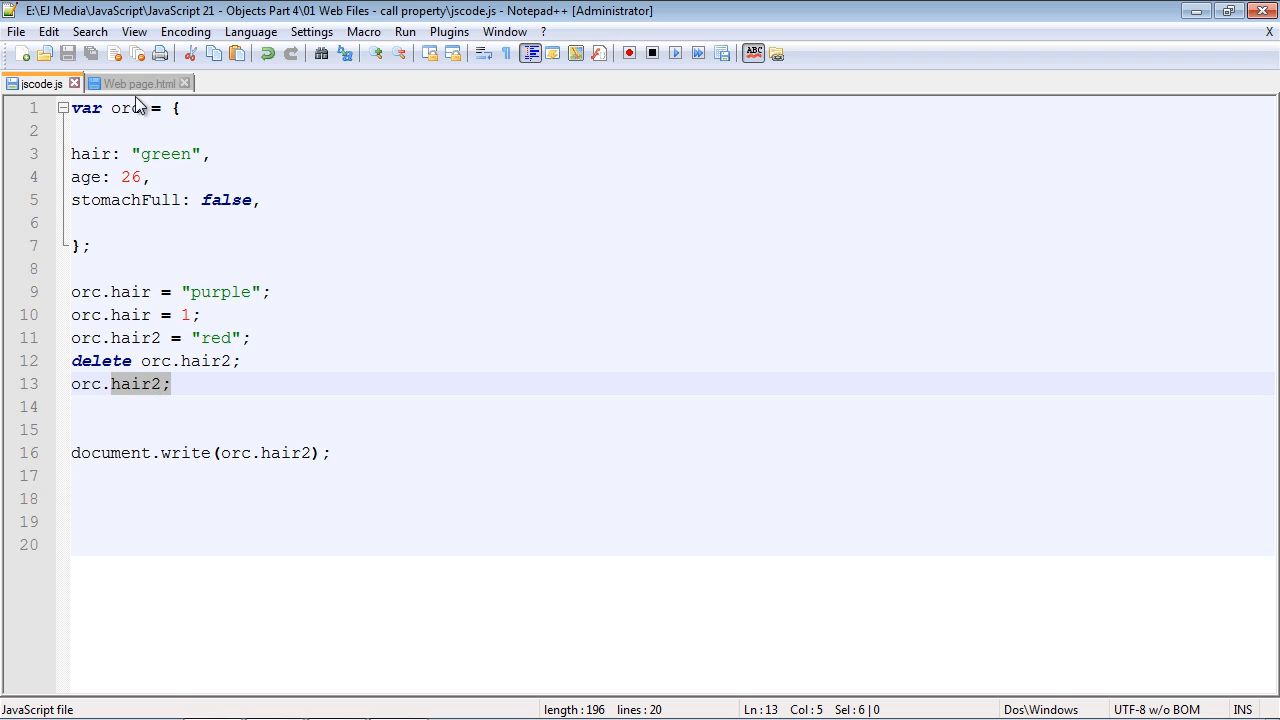
mouse_move(183, 398)
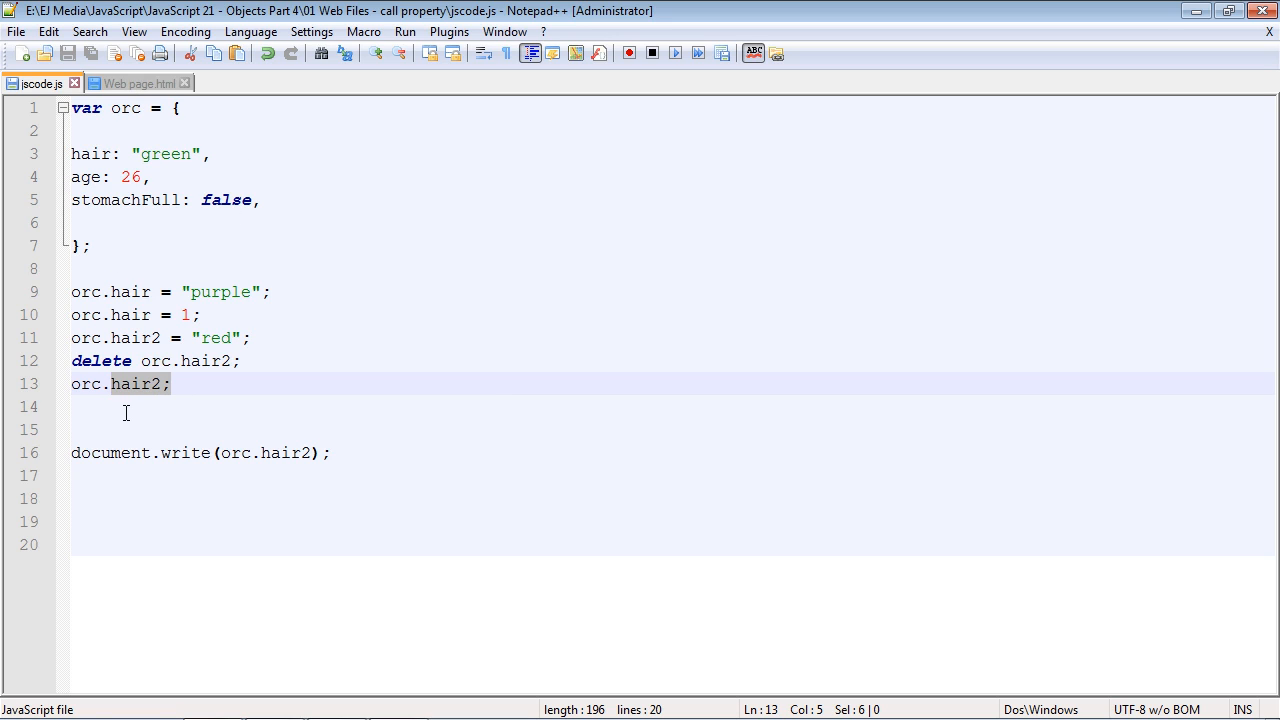
mouse_move(170, 413)
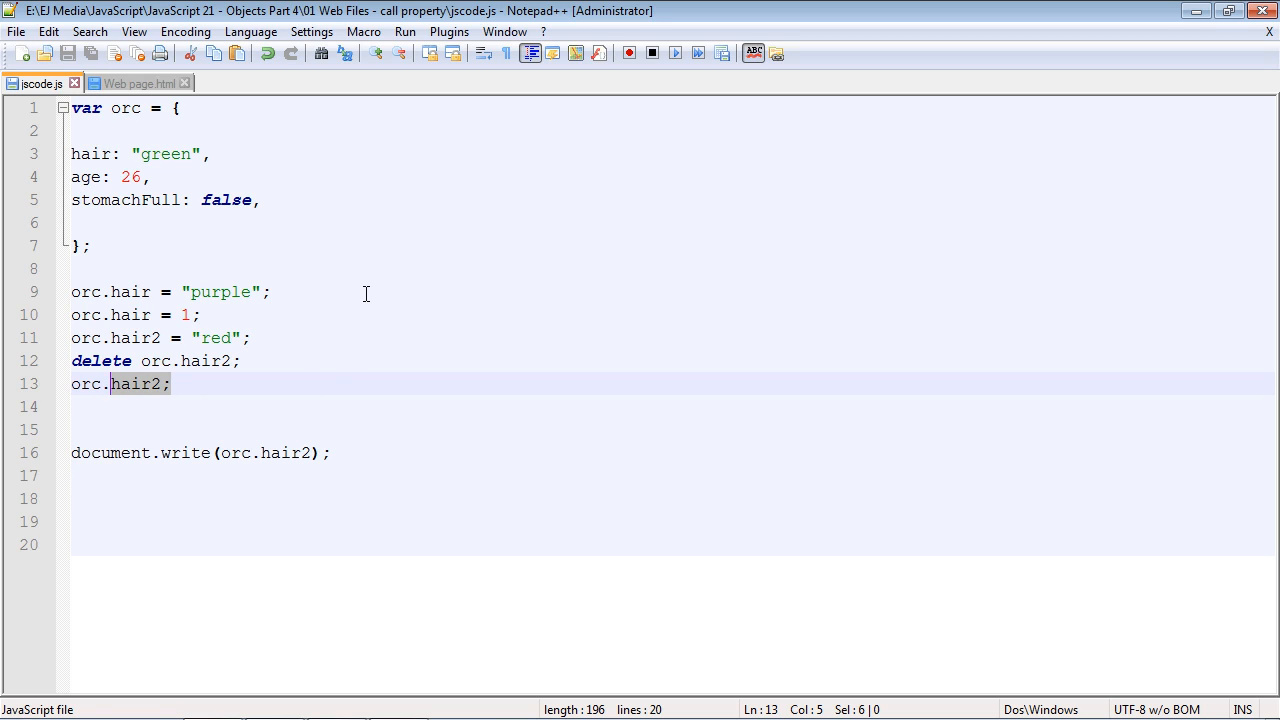
mouse_move(333, 243)
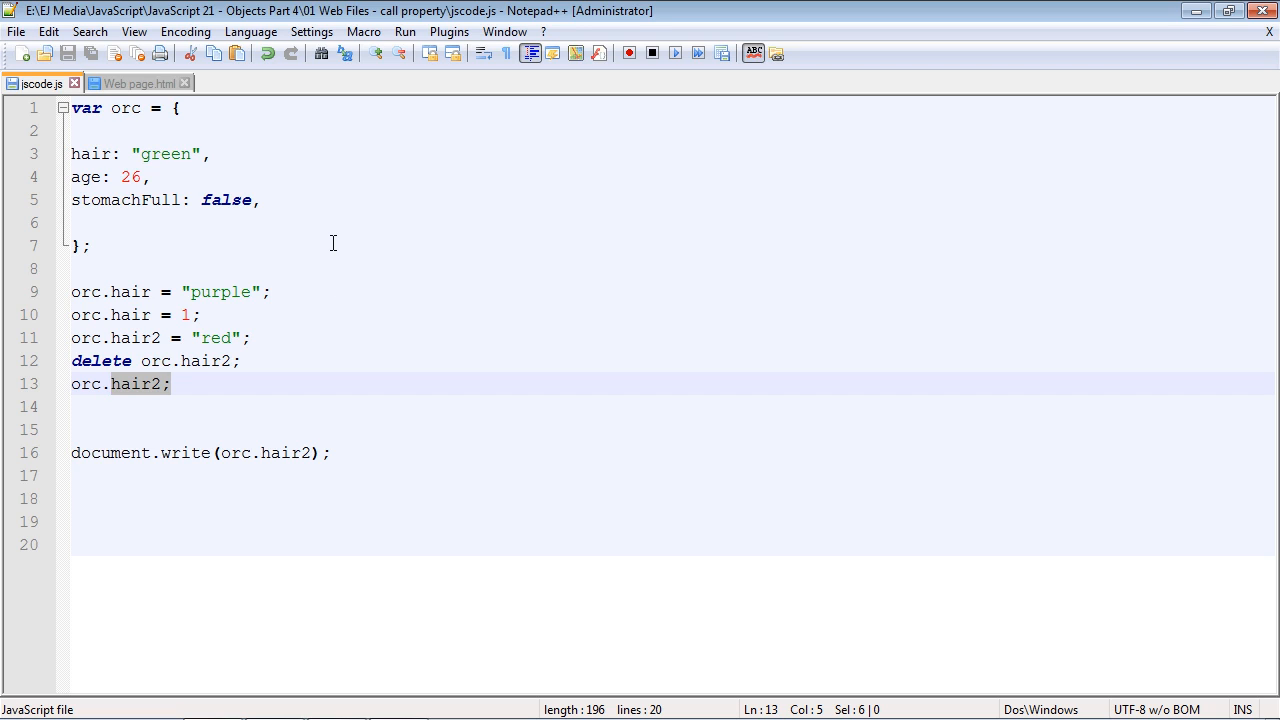